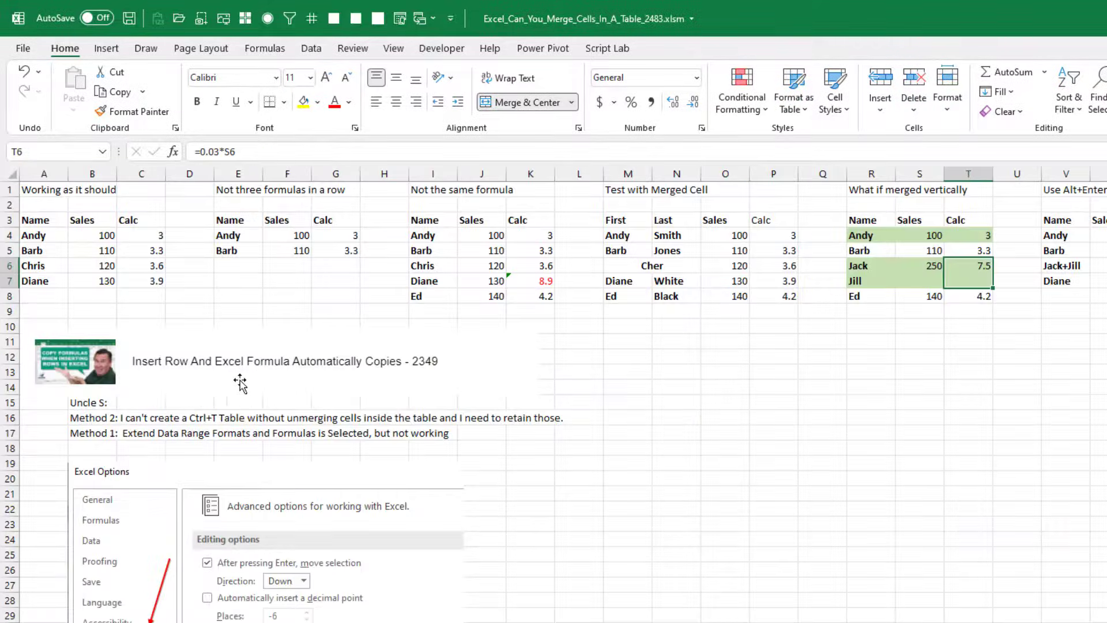
mouse_move(251, 386)
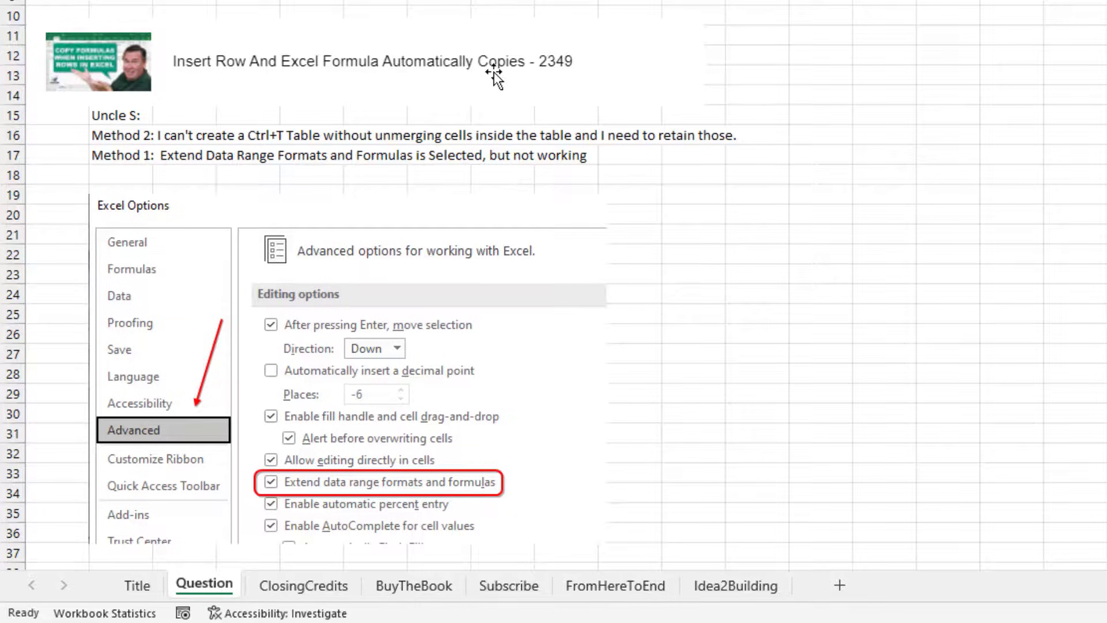
mouse_move(208, 135)
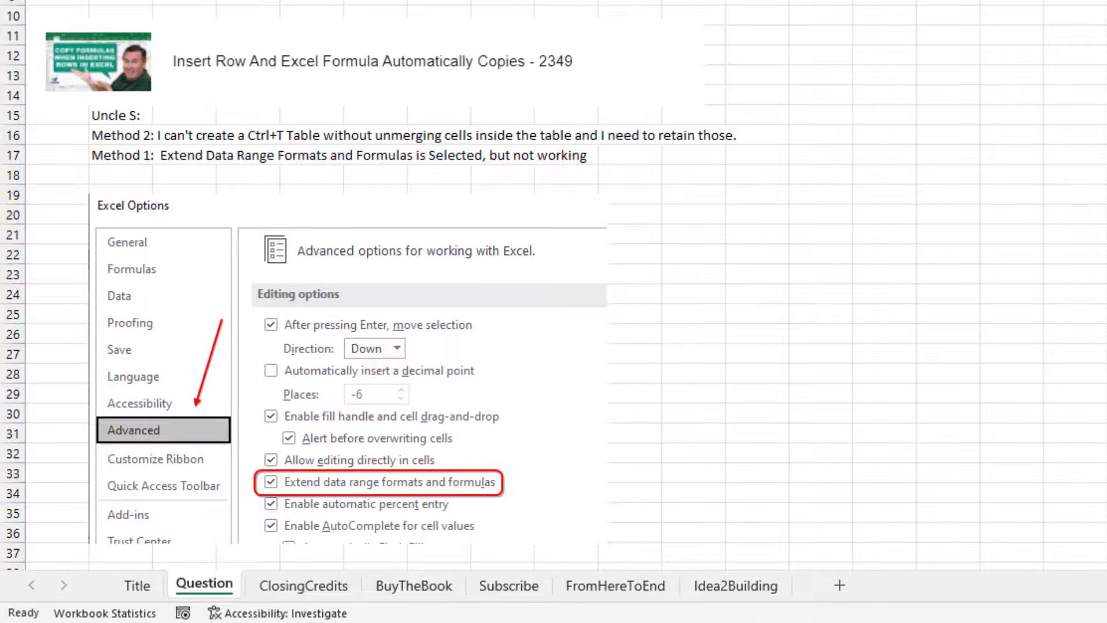
mouse_move(652, 157)
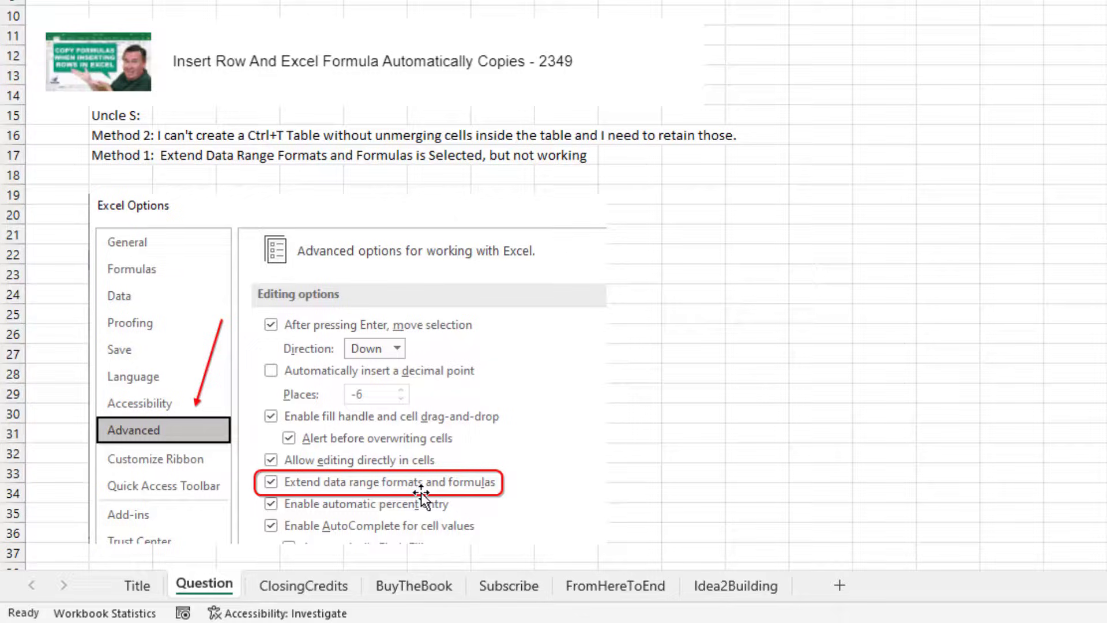
mouse_move(173, 339)
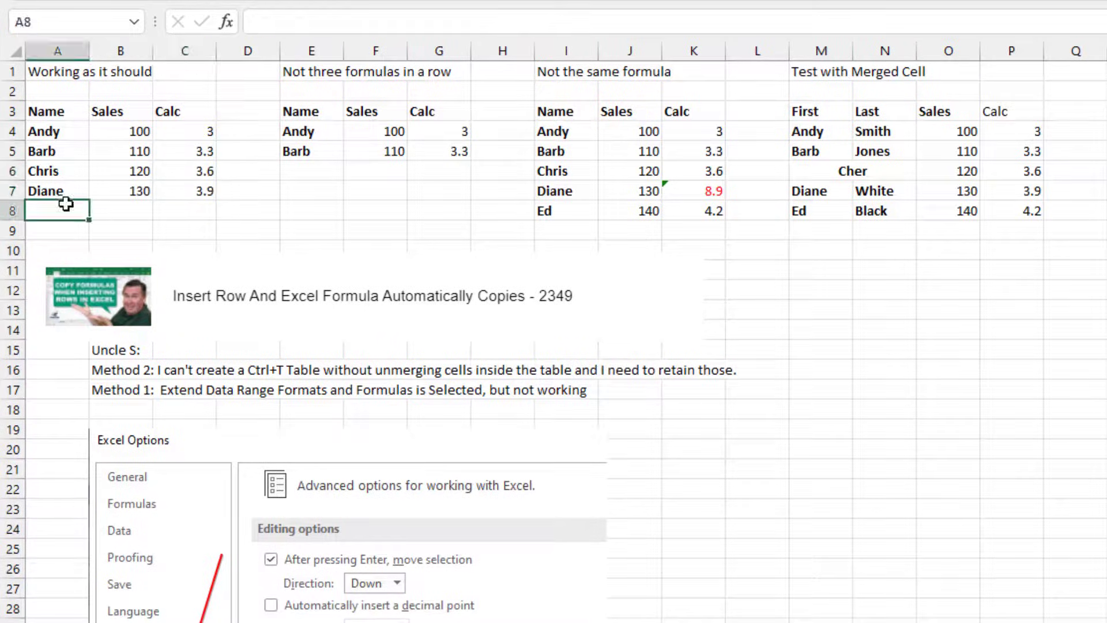
Step: Add Ed with Sales 140 to row 8 of the first table
type("Ed")
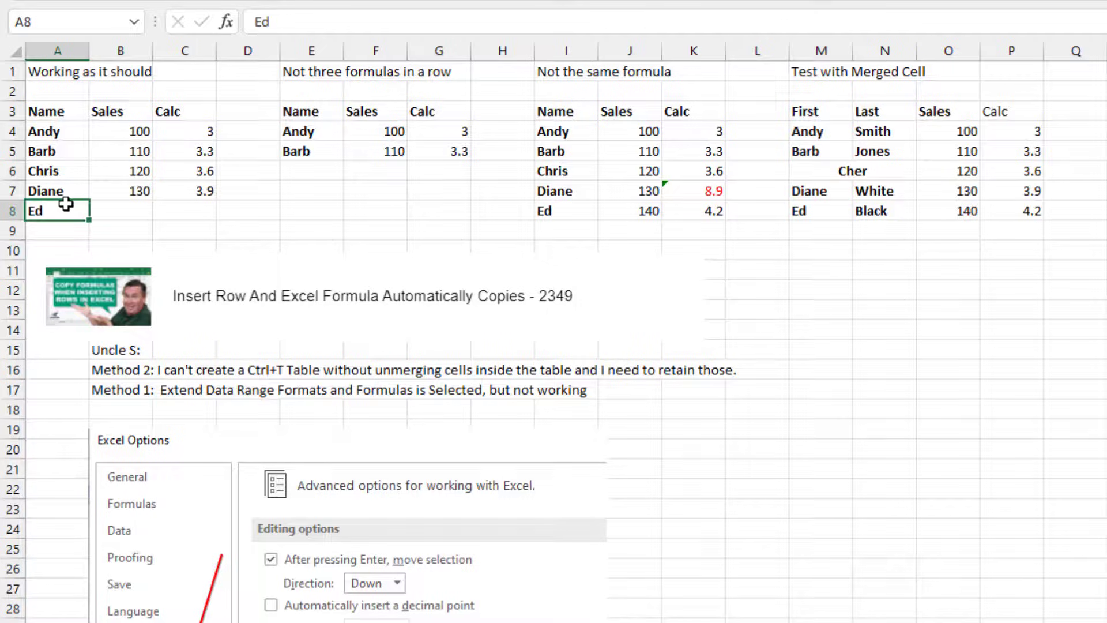
type("140")
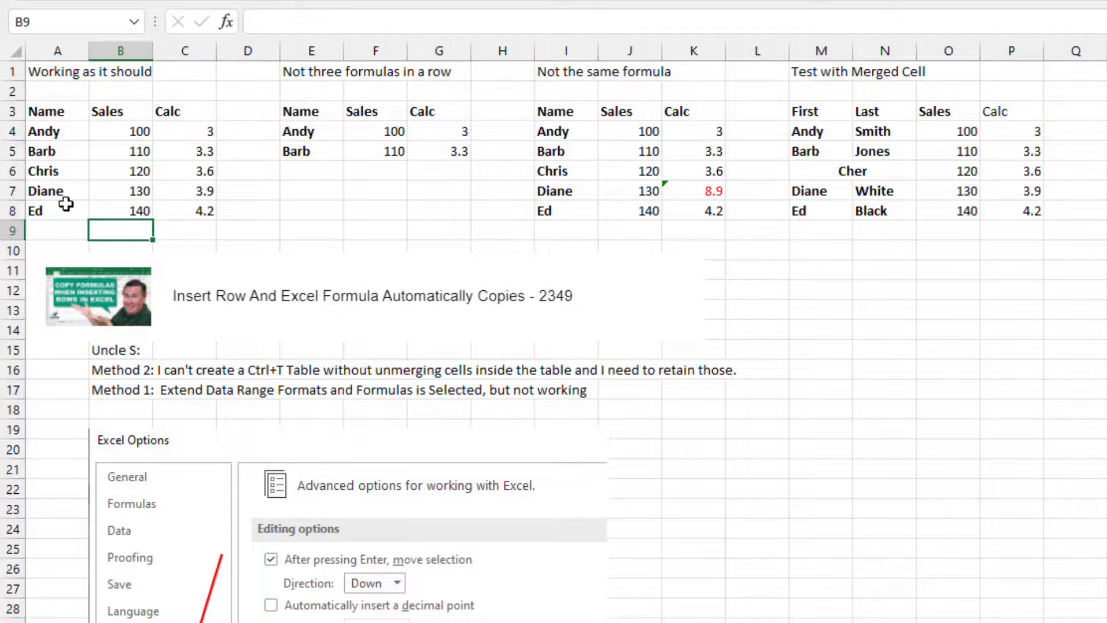
left_click(120, 171)
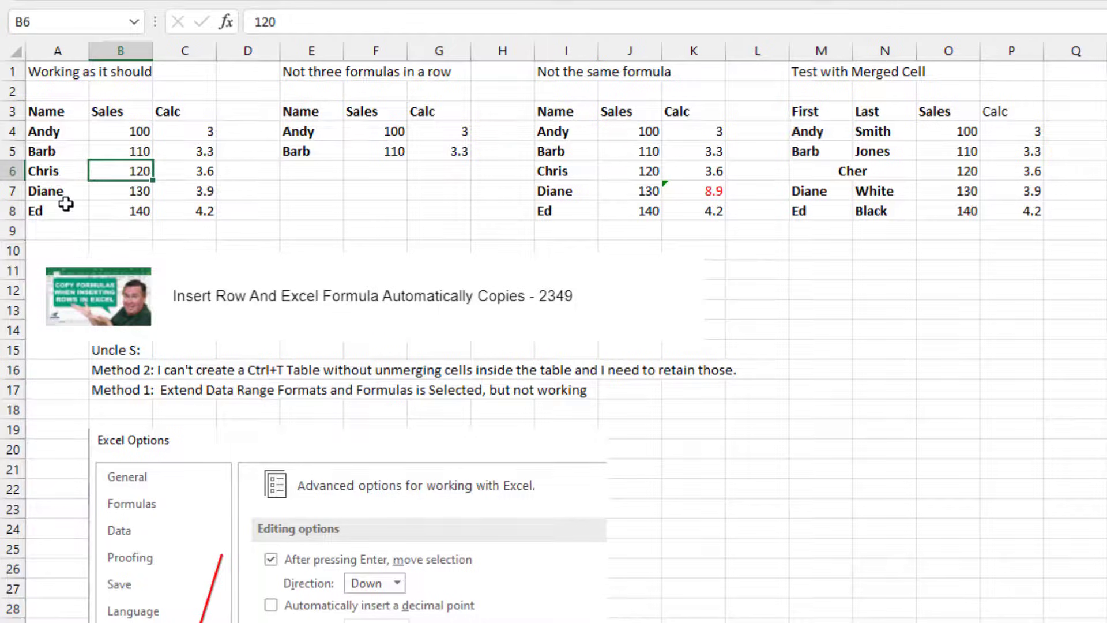
left_click(247, 150)
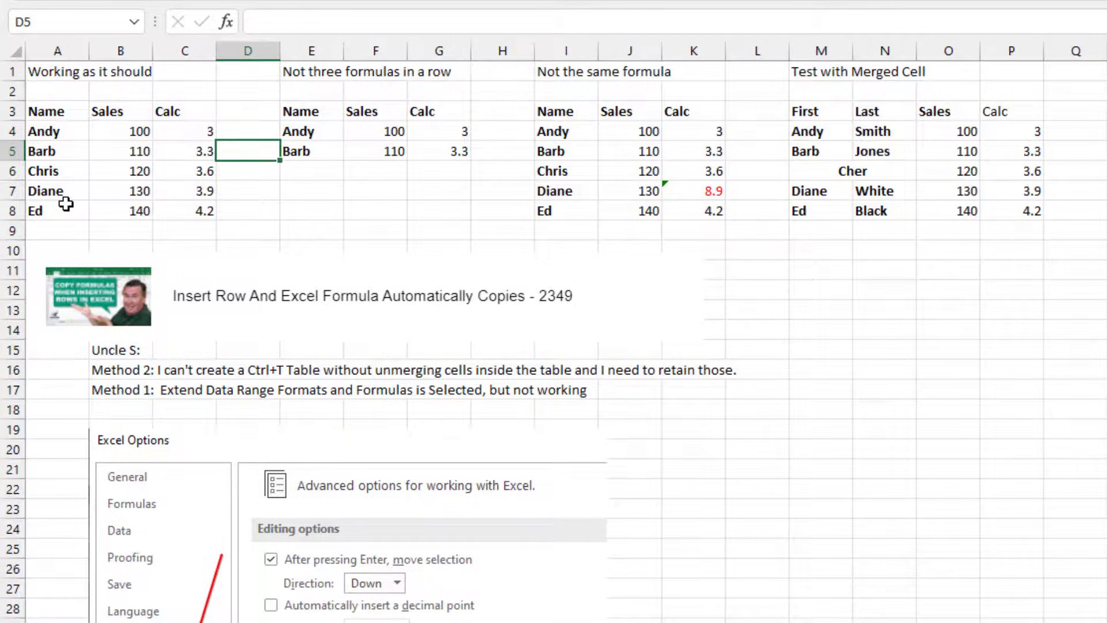
Step: Add Chris, Dale and Ed rows with Sales 120, 130 and 140 to the second table
left_click(312, 171)
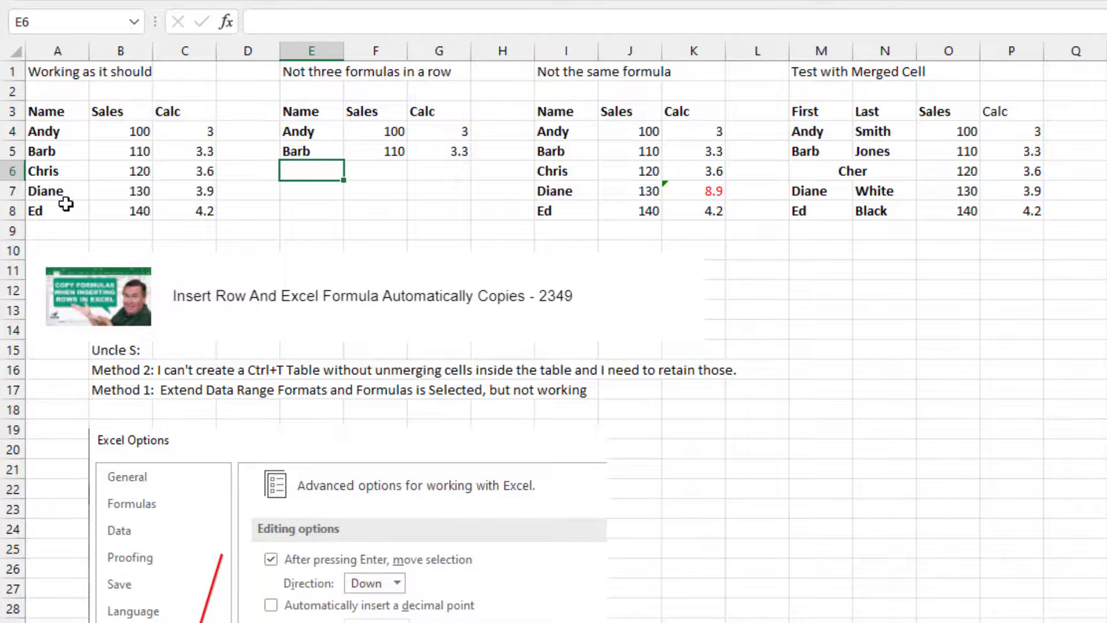
type("Chris")
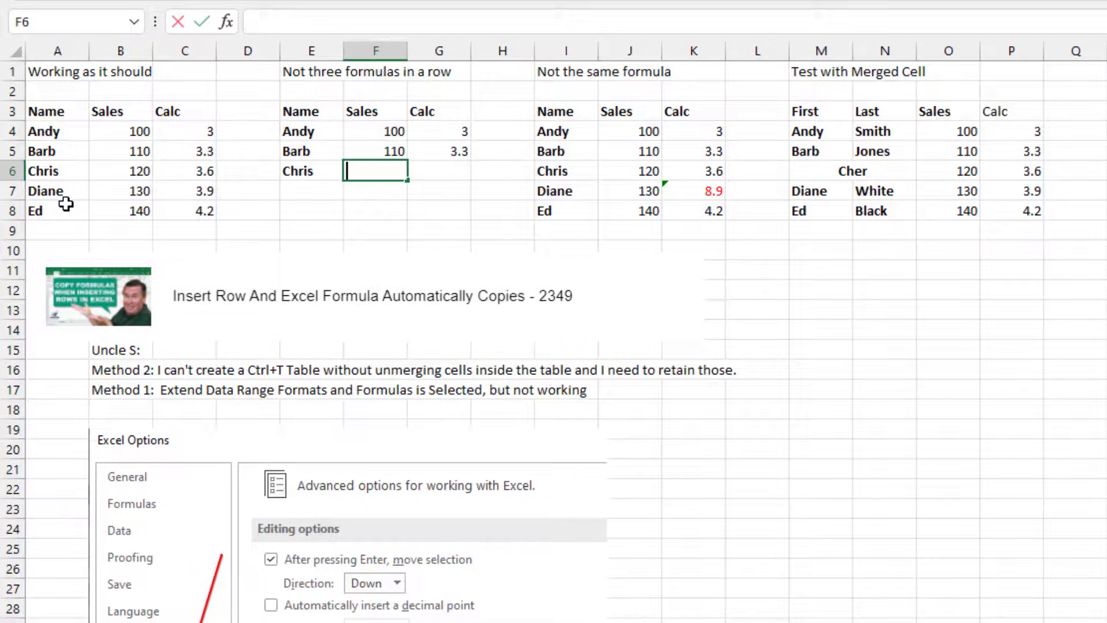
type("120")
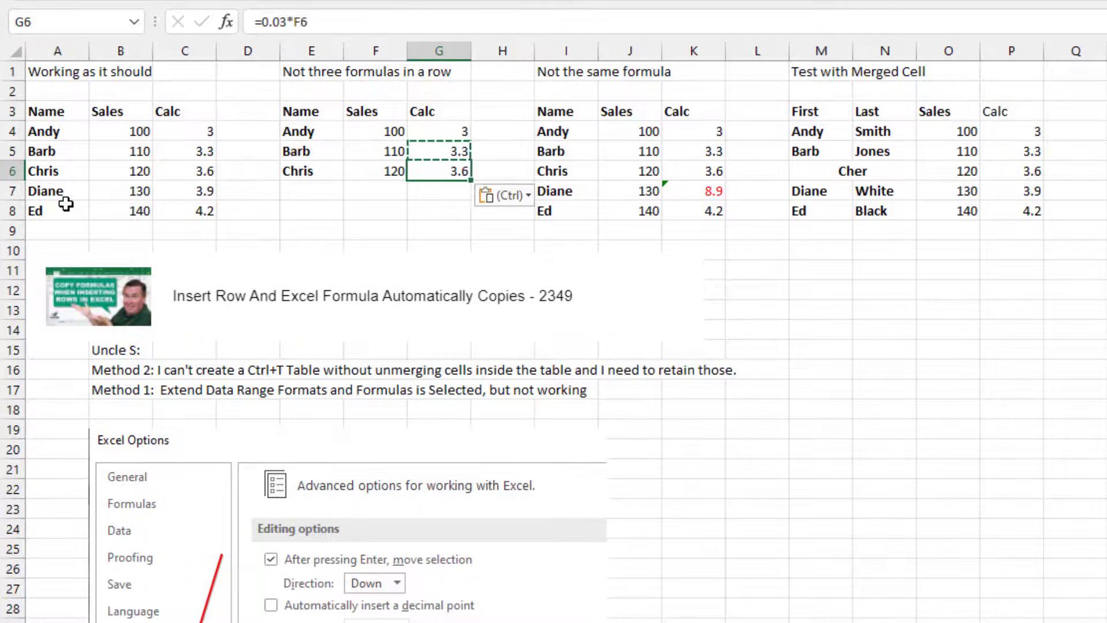
left_click(311, 191)
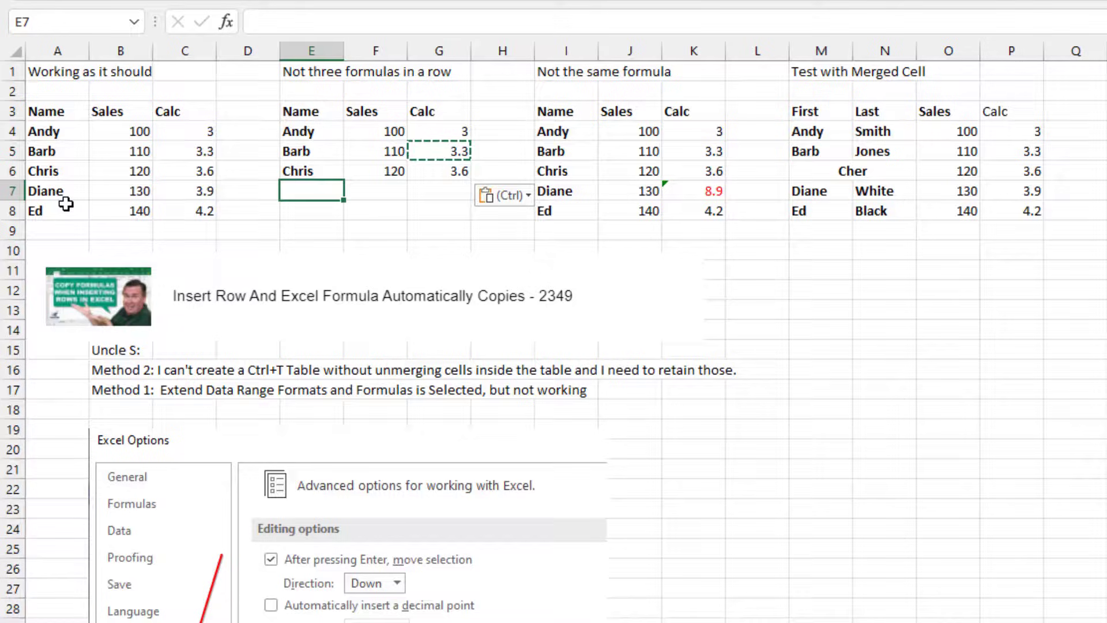
type("130")
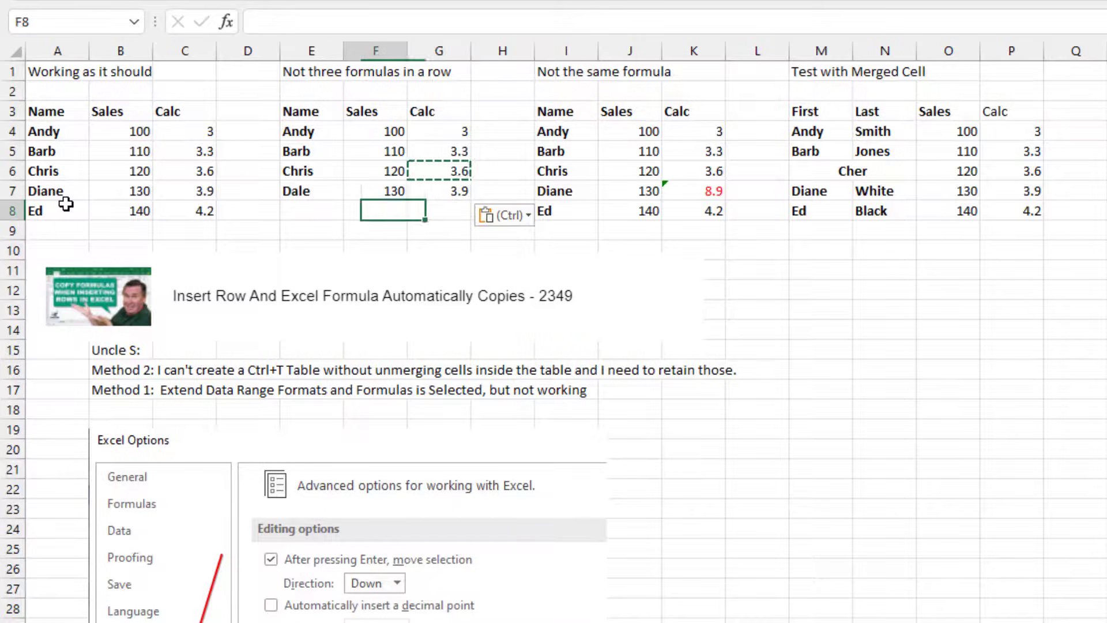
type("140")
left_click(311, 211)
type("Ed")
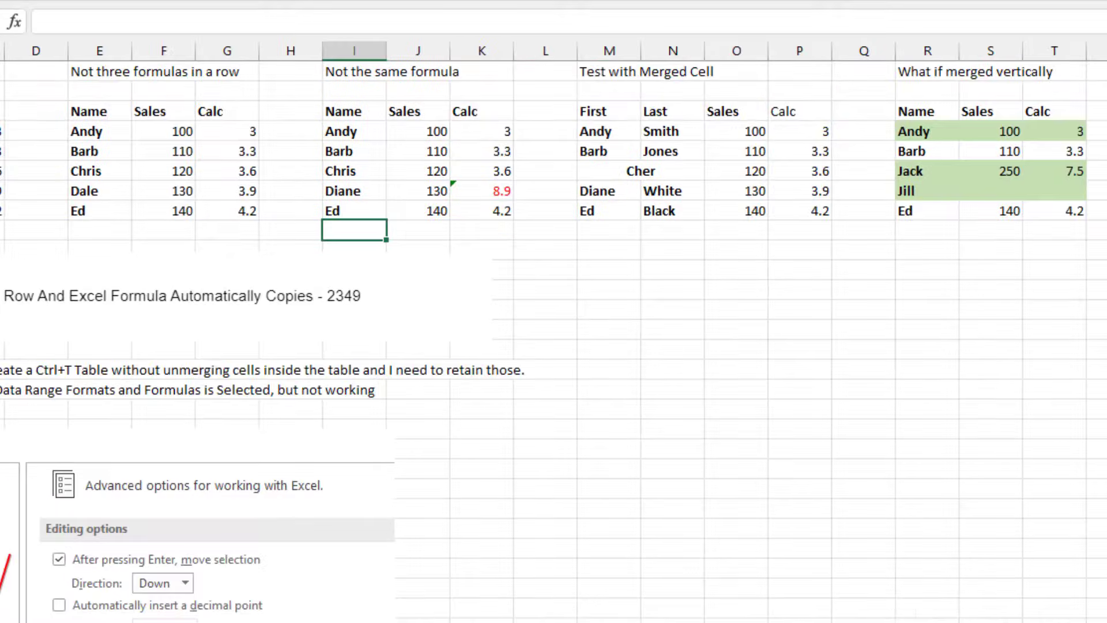
Step: Add Flo with Sales 150 under the Not the same formula table and the merged-cell test table
type("150")
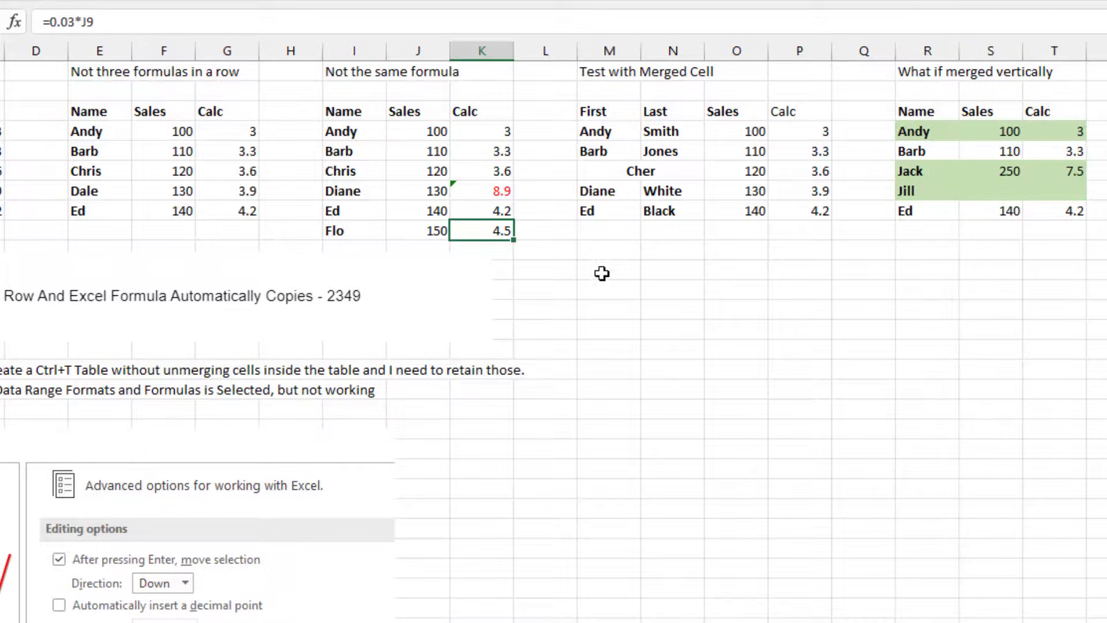
left_click(608, 230)
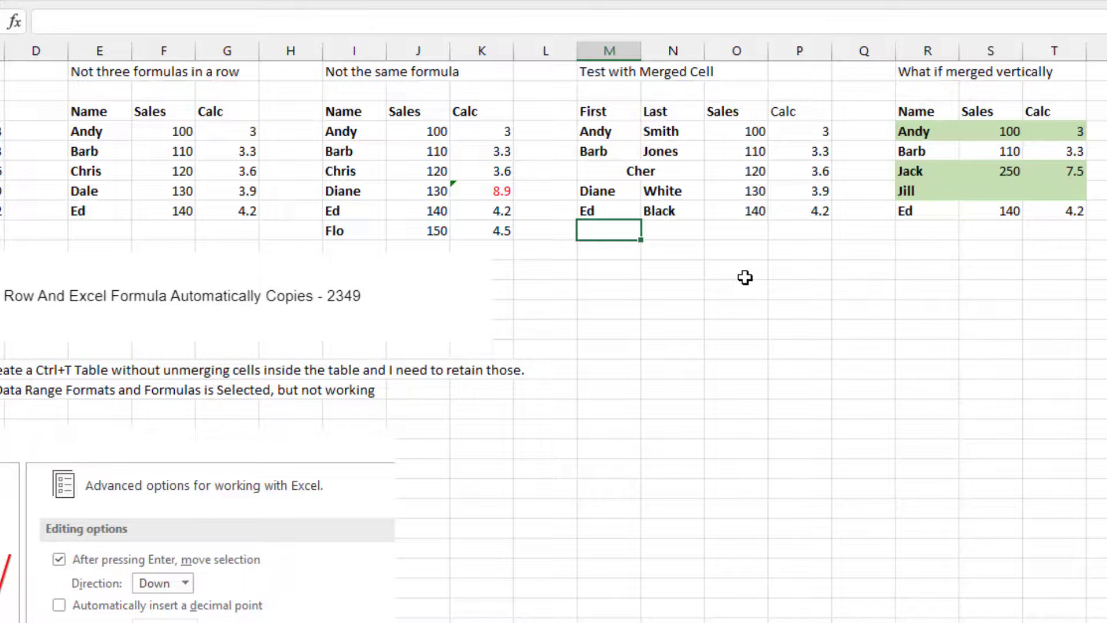
type("Flo")
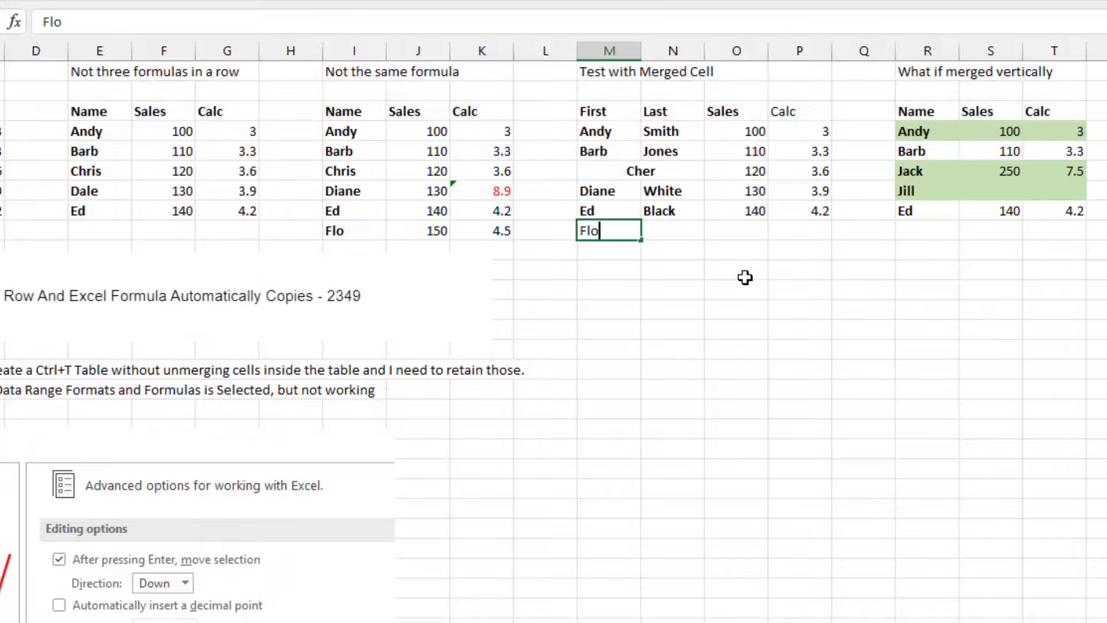
type("Smith")
left_click(737, 231)
type("150")
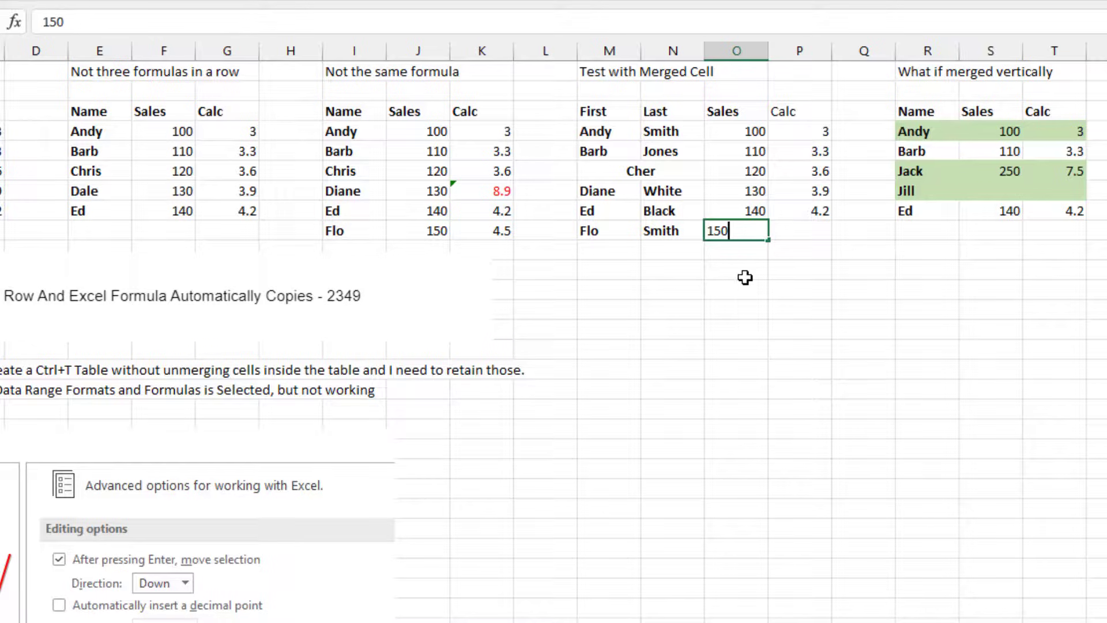
key("Enter")
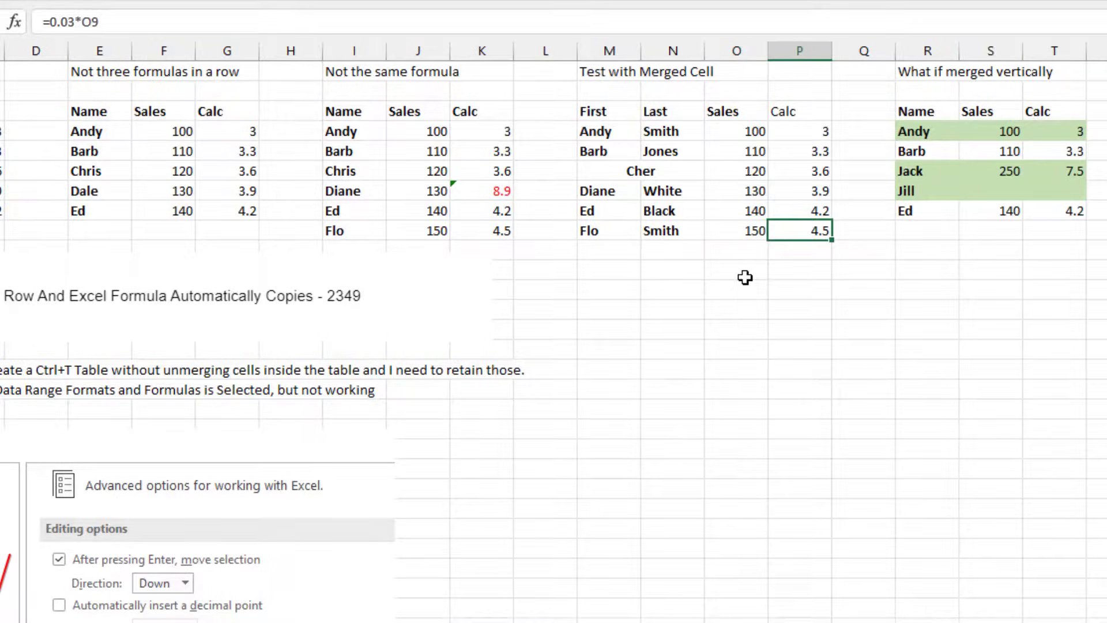
scroll("right", 3)
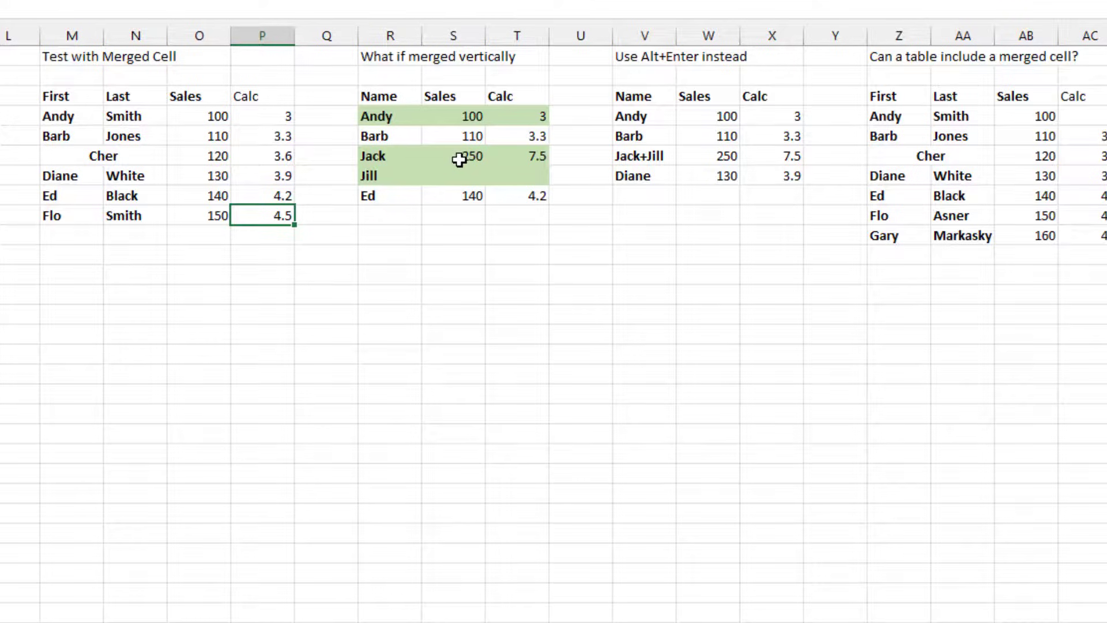
Step: Inspect the merged Jack/Jill Sales cell and the Calc formulas for Andy, Barb and Jack/Jill
left_click(452, 166)
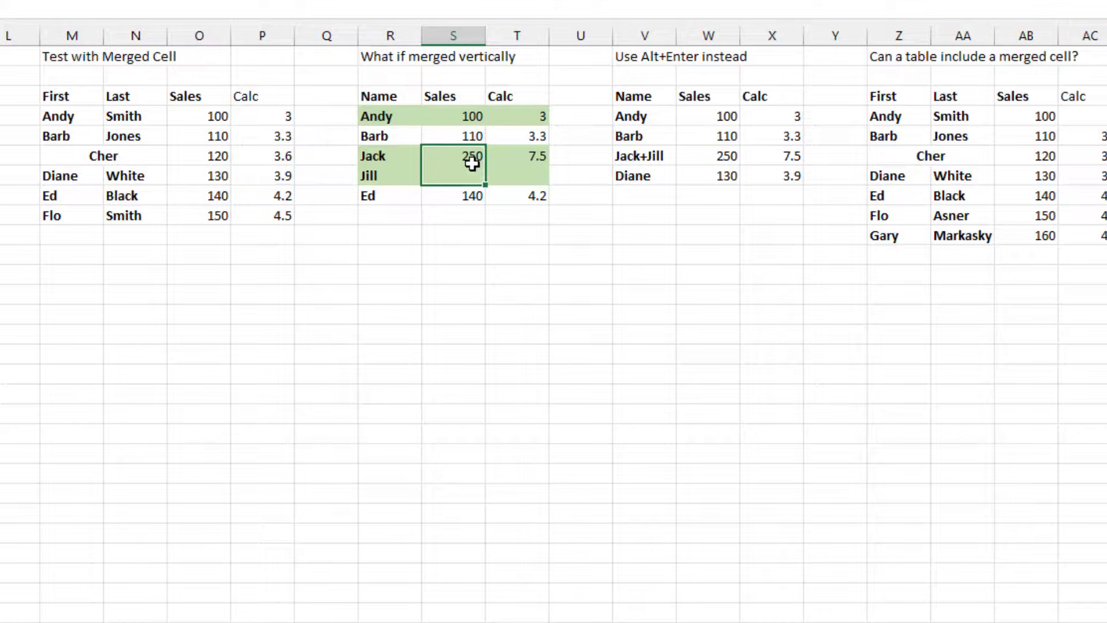
left_click(517, 116)
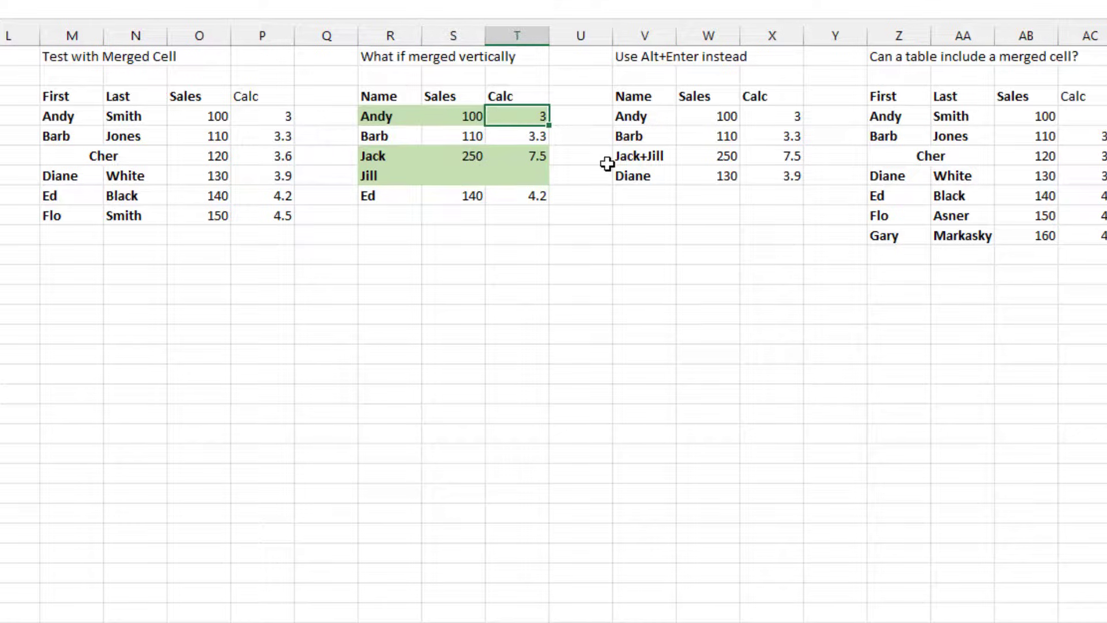
left_click(519, 135)
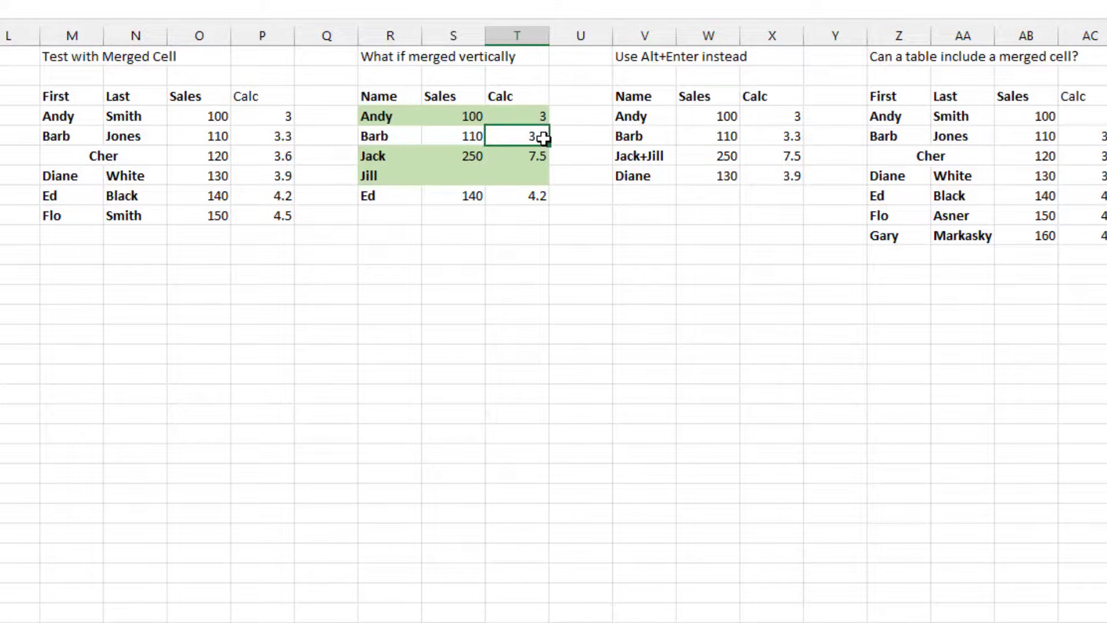
left_click(516, 156)
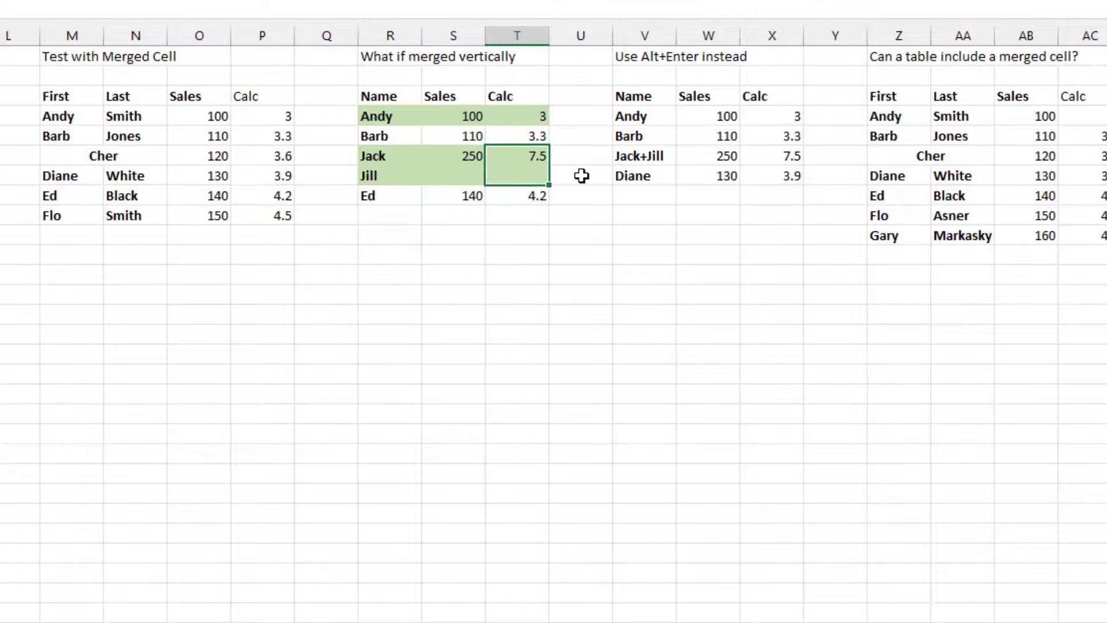
Step: Add Flo below the vertically merged table and confirm its Calc cell stays blank
left_click(389, 216)
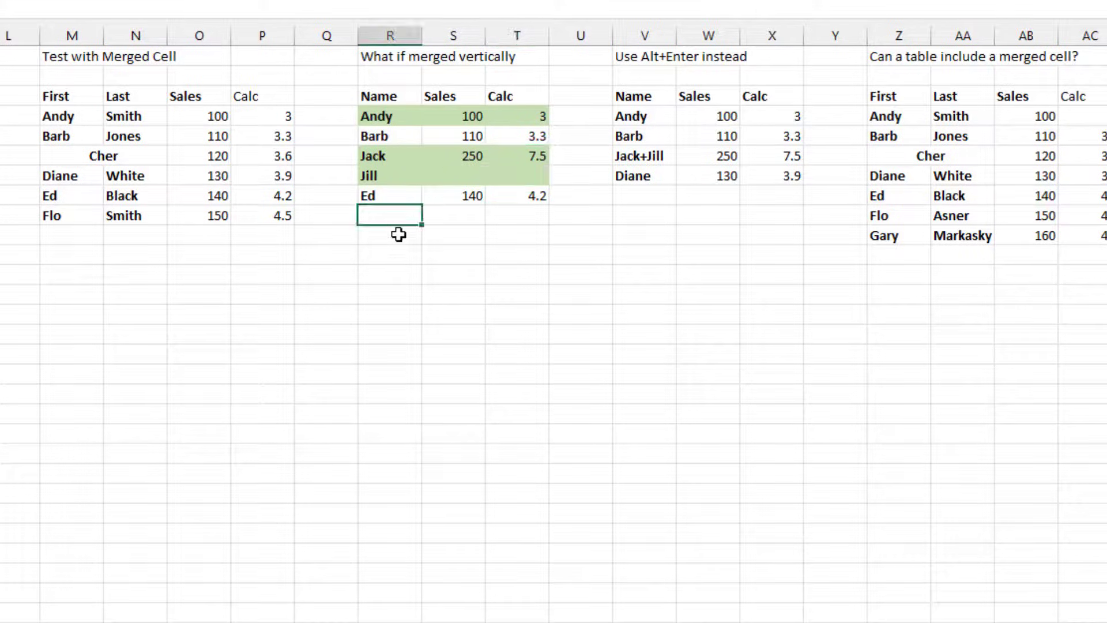
type("Flo")
left_click(454, 215)
type("150")
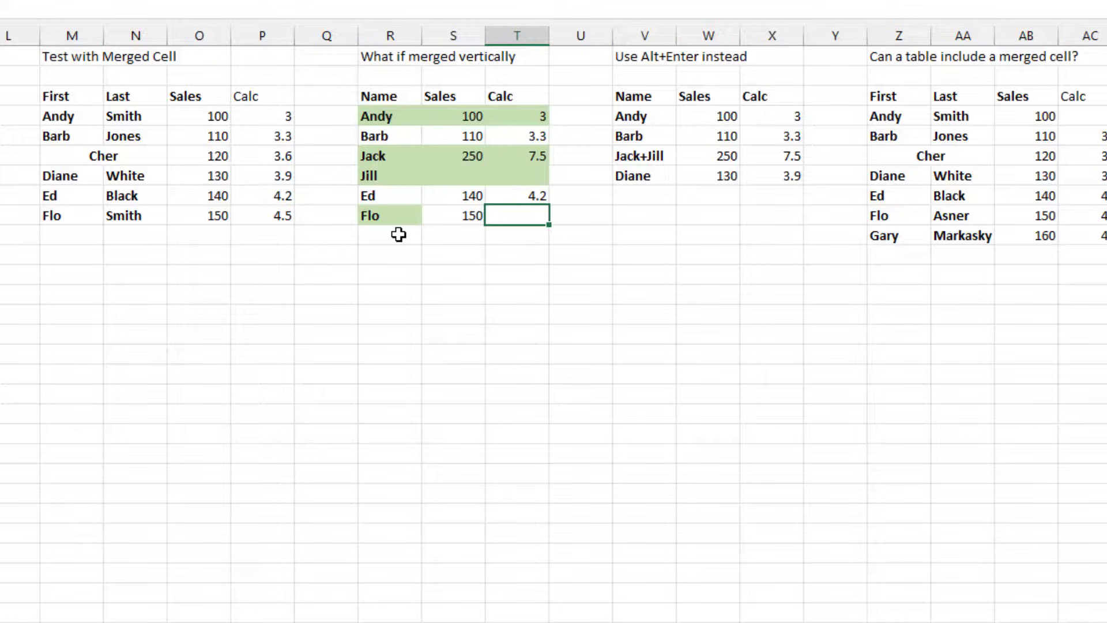
left_click(517, 156)
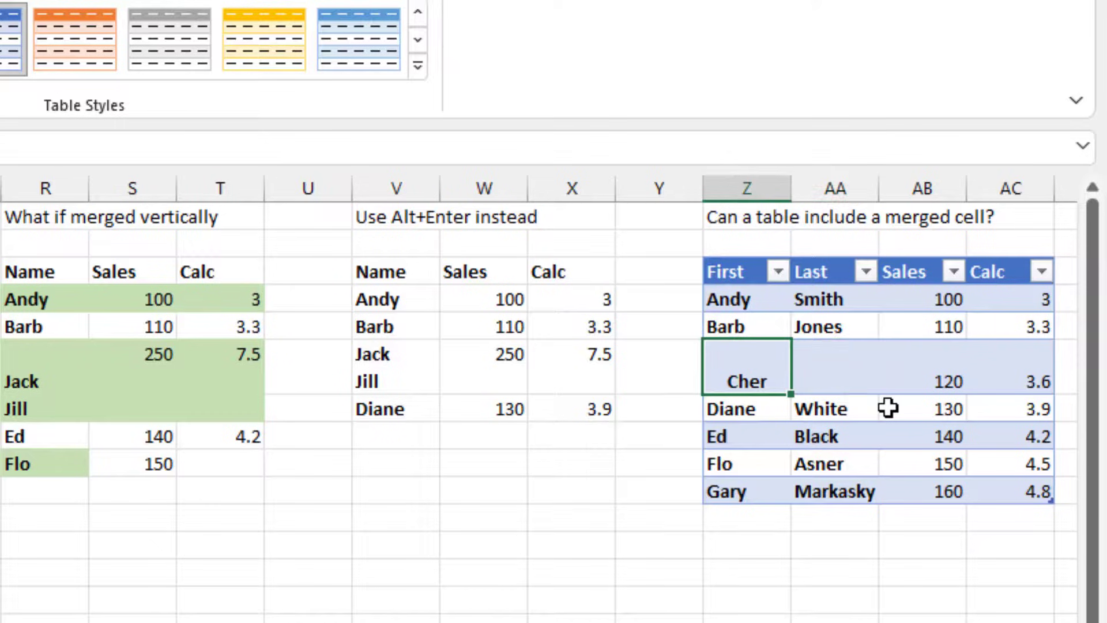
left_click(834, 366)
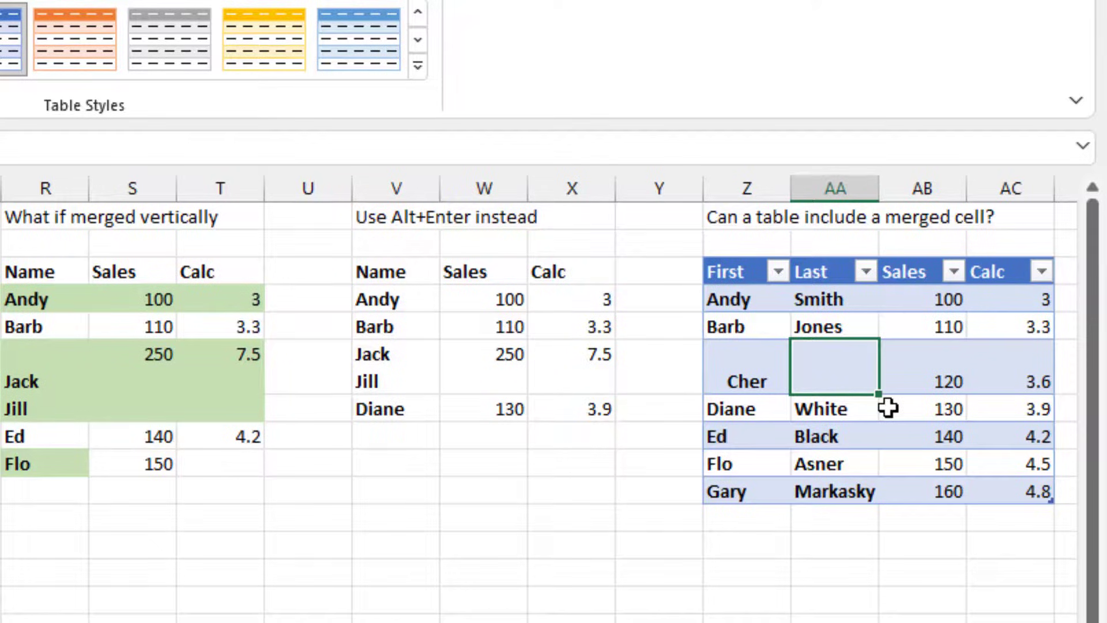
scroll("right", 3)
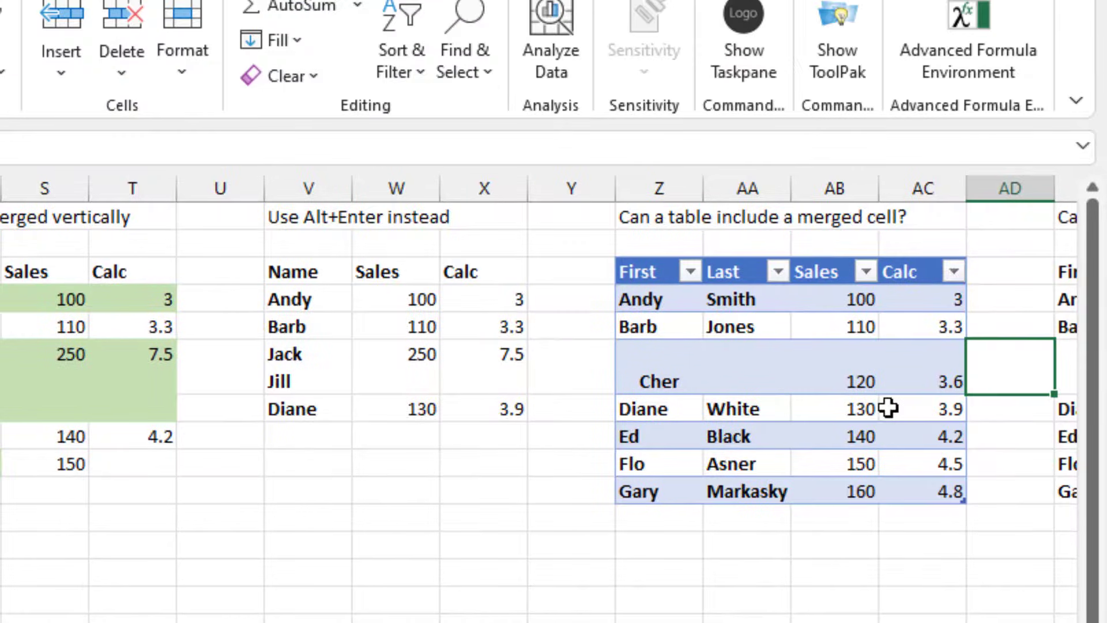
scroll("right", 3)
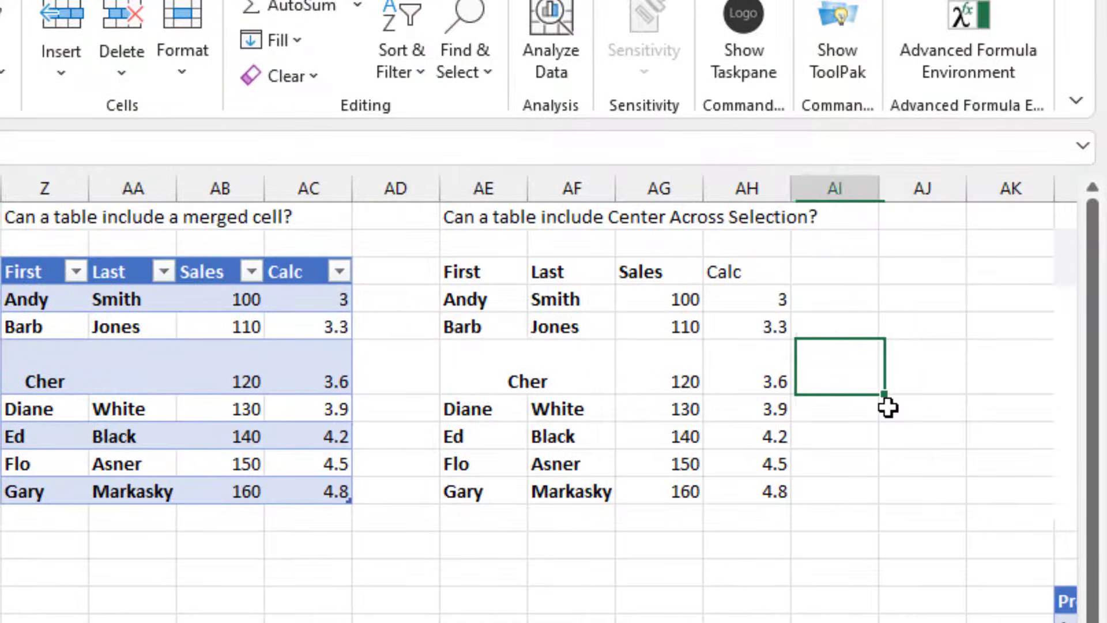
Step: Unmerge Cher's name cells and set horizontal alignment to Center Across Selection
left_click(526, 381)
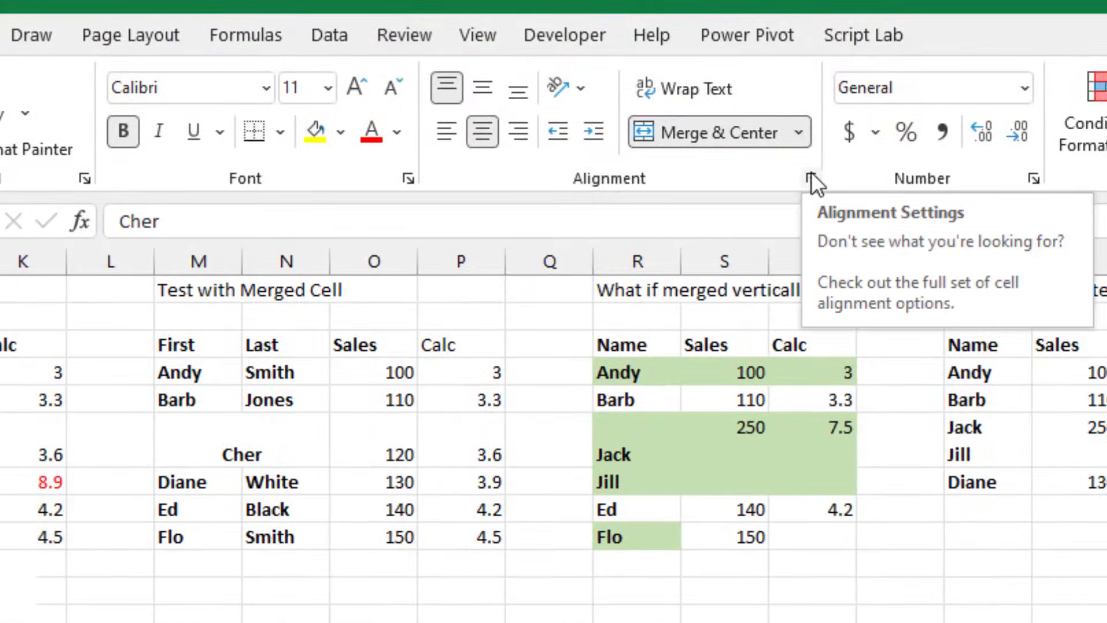
left_click(811, 179)
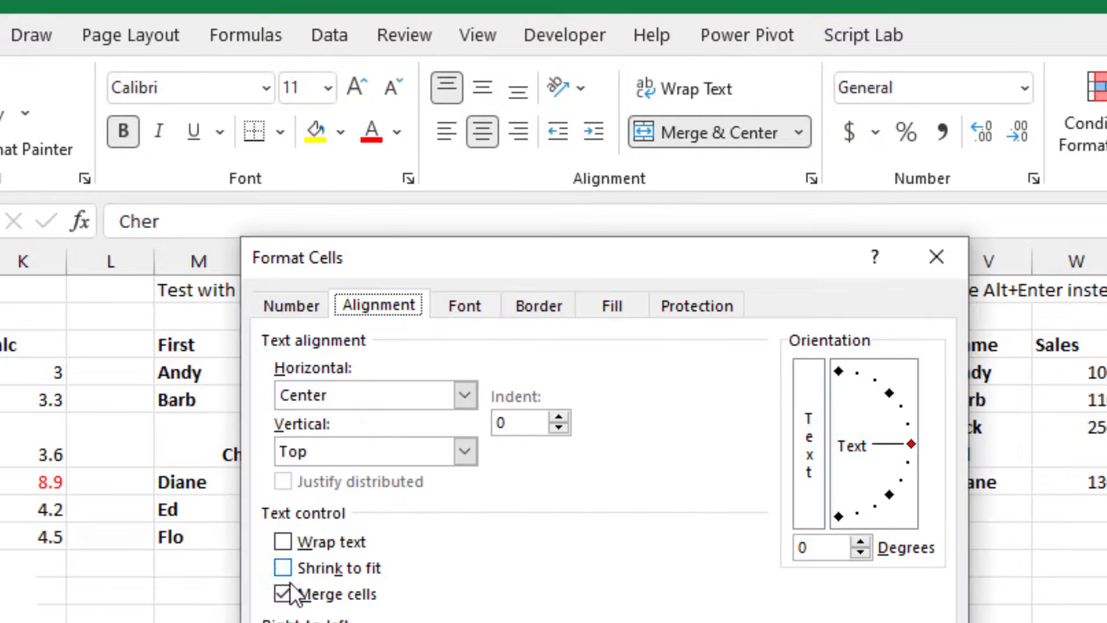
left_click(283, 594)
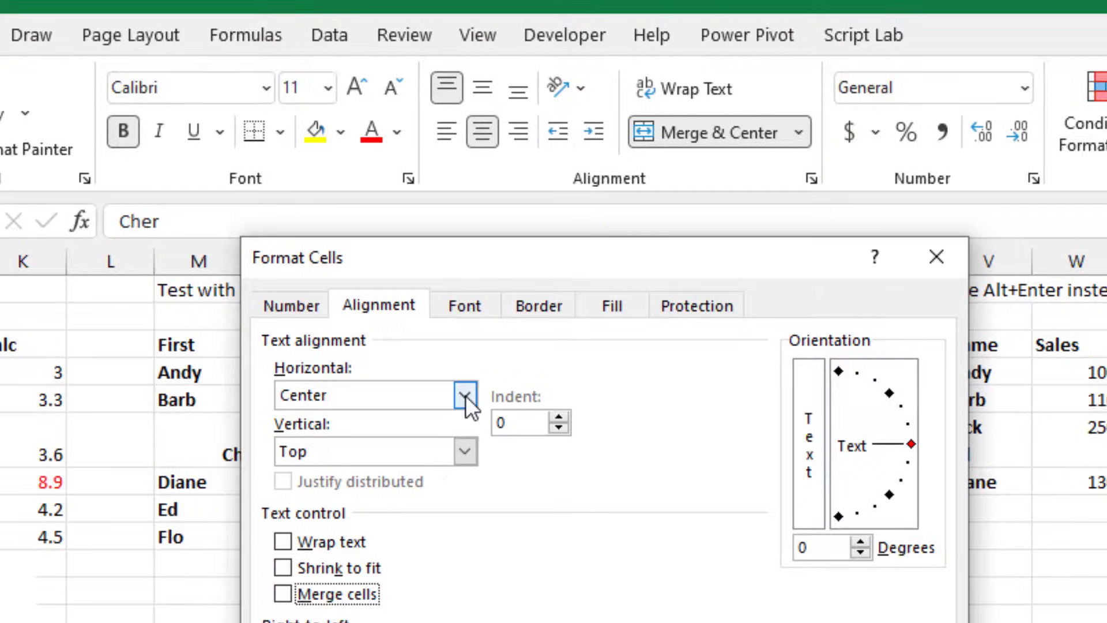
left_click(465, 396)
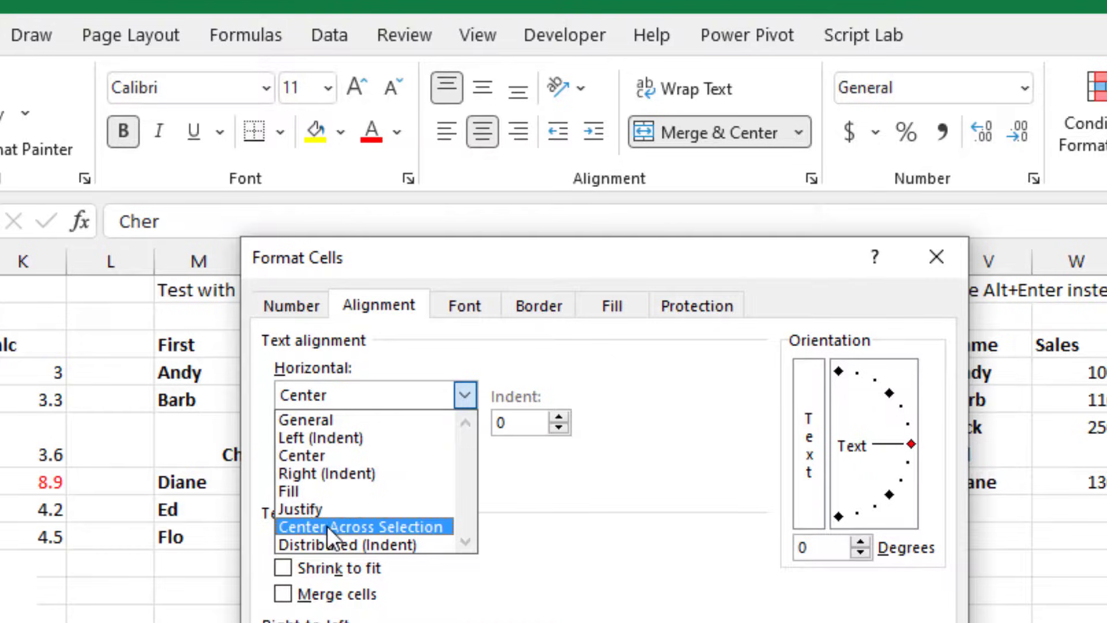
left_click(364, 526)
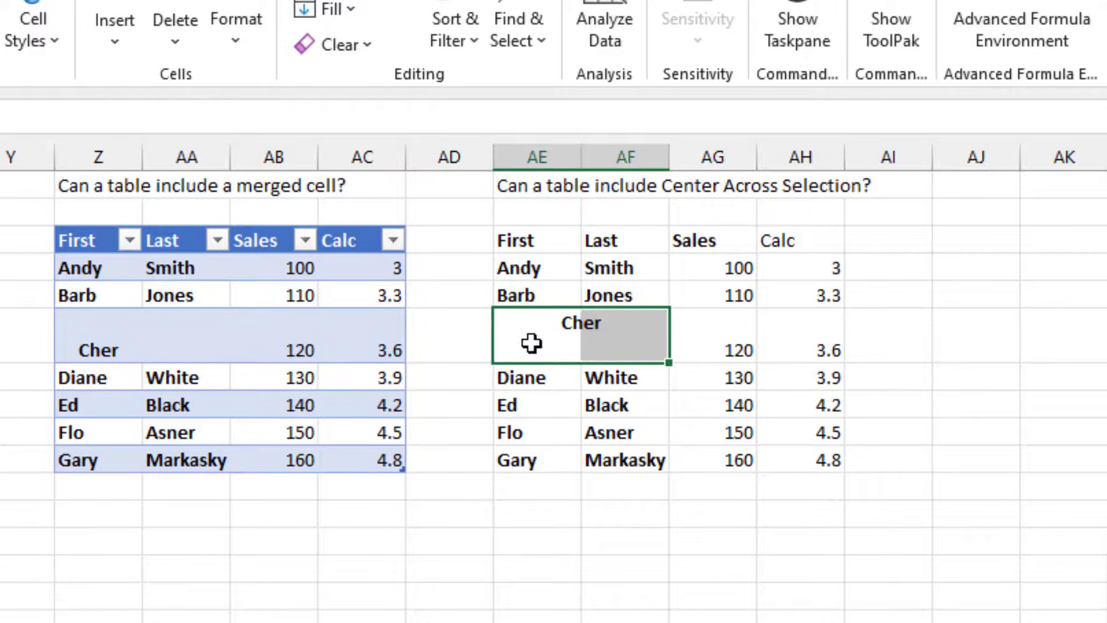
Step: Deselect Cher and pick a cell in the AE3:AH10 data set to make it a table
left_click(624, 336)
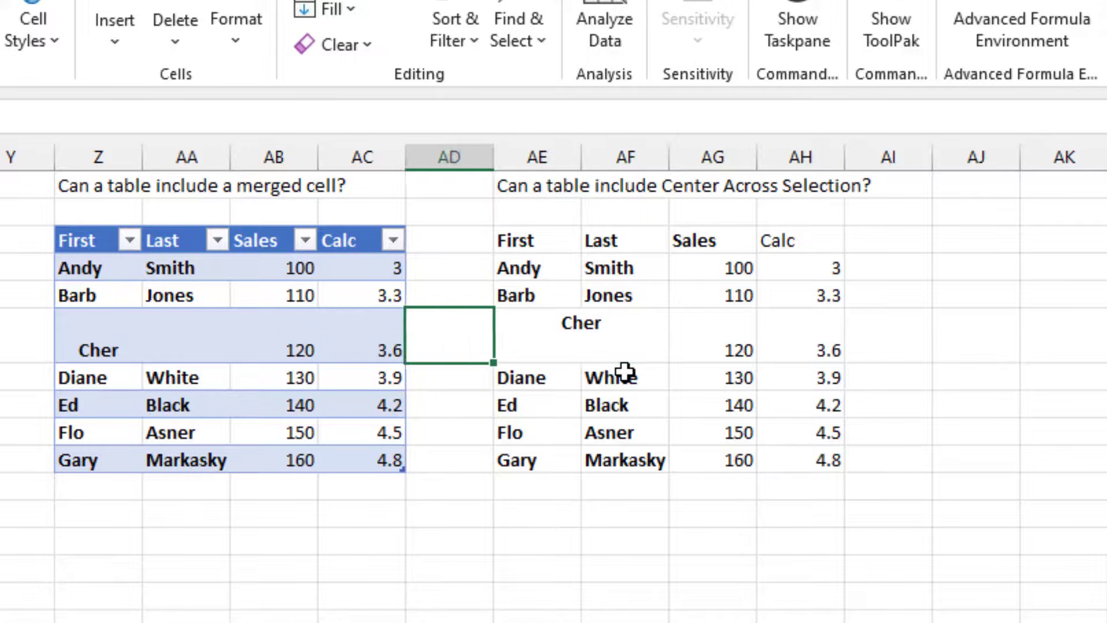
left_click(536, 267)
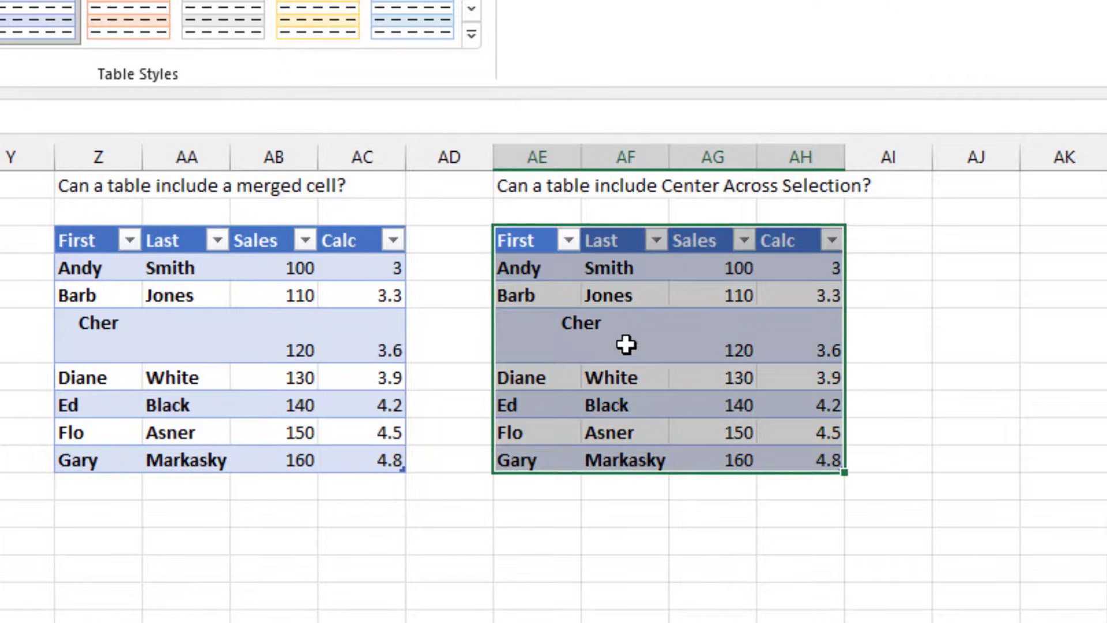
mouse_move(646, 325)
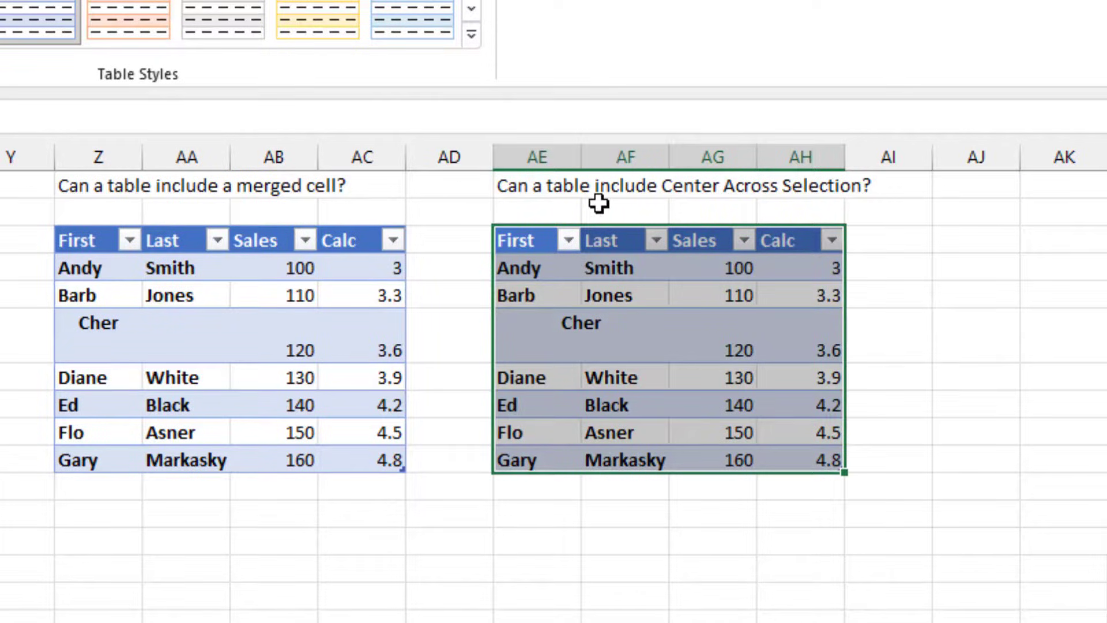
mouse_move(627, 206)
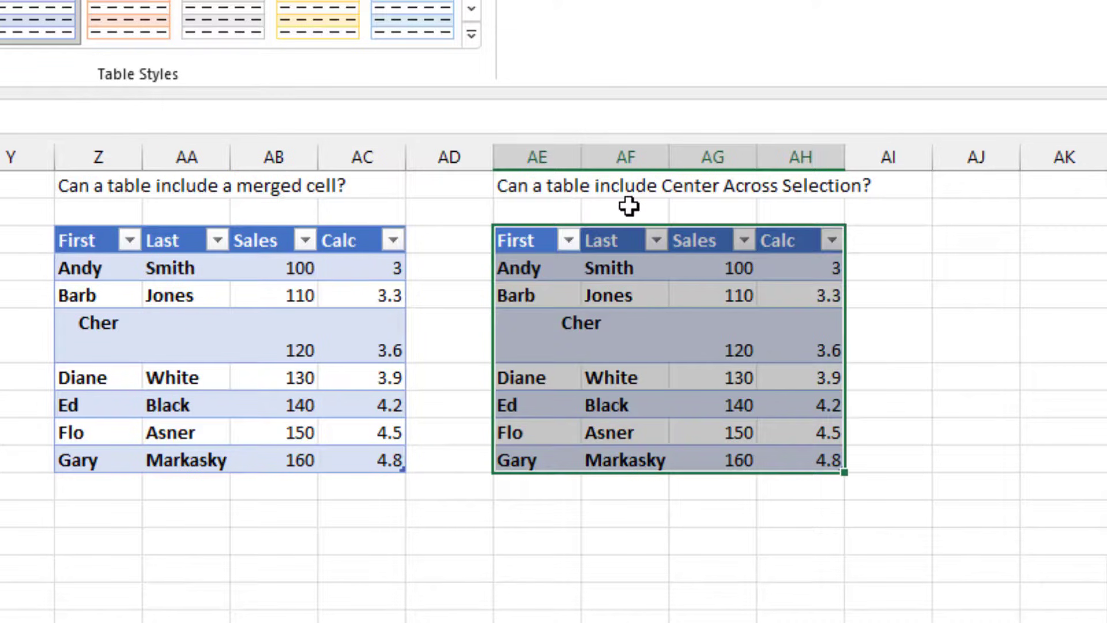
mouse_move(600, 330)
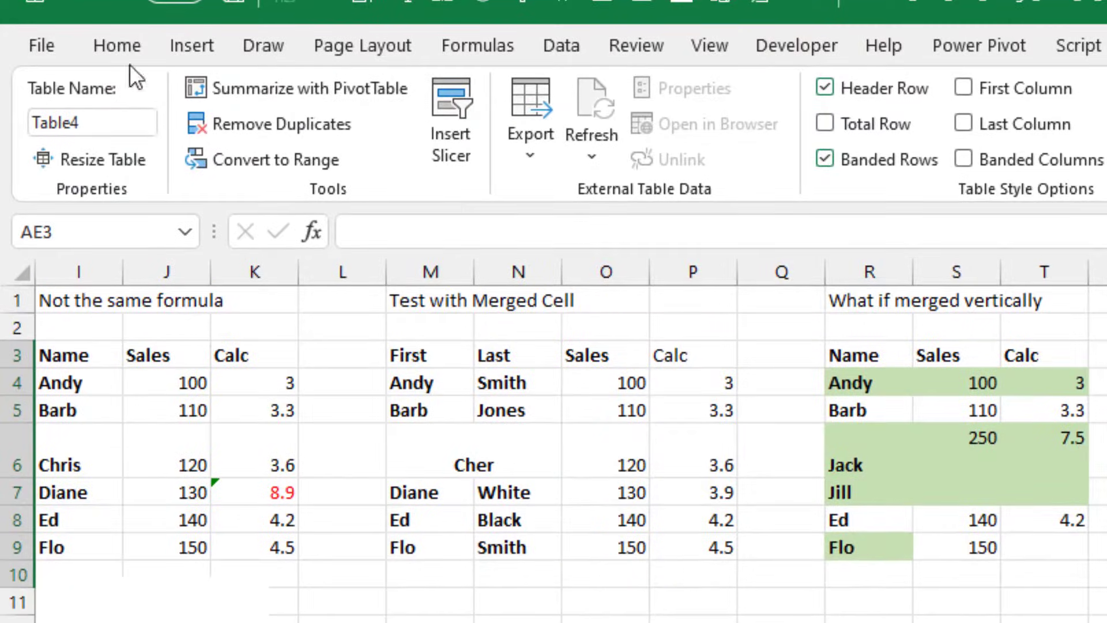
Step: Return to the Home ribbon and scroll right to the Product/Jan table
left_click(117, 45)
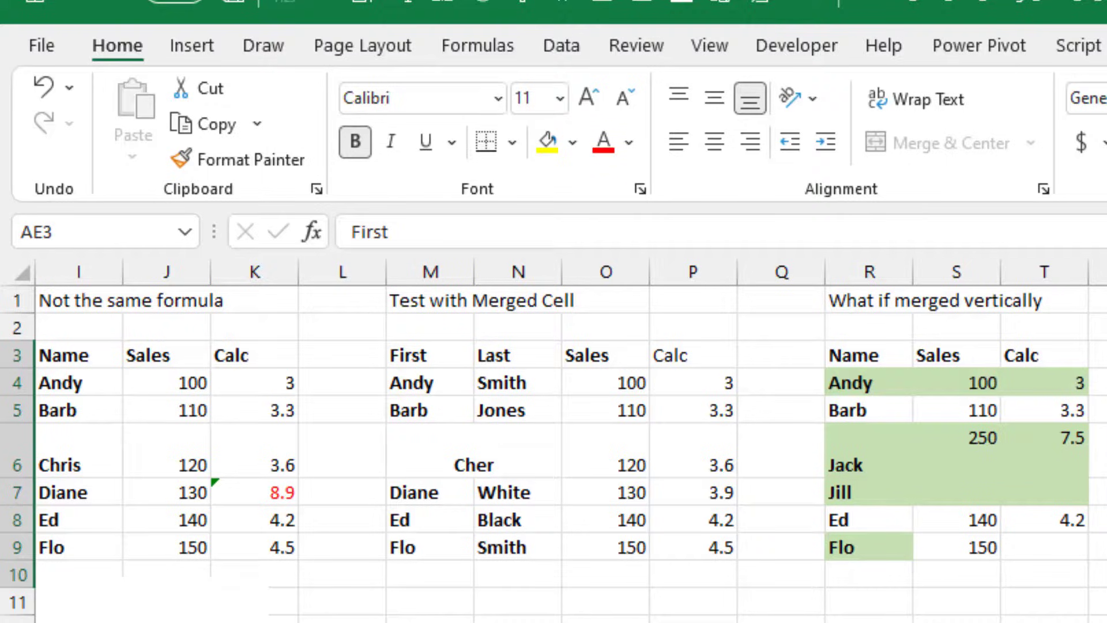
scroll("right", 3)
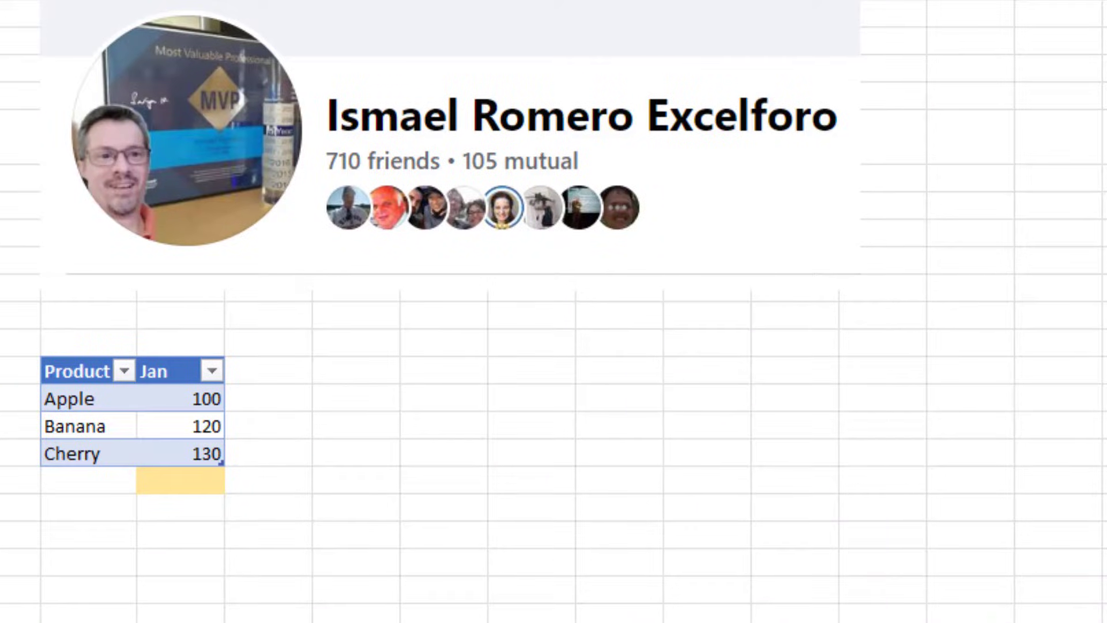
mouse_move(68, 473)
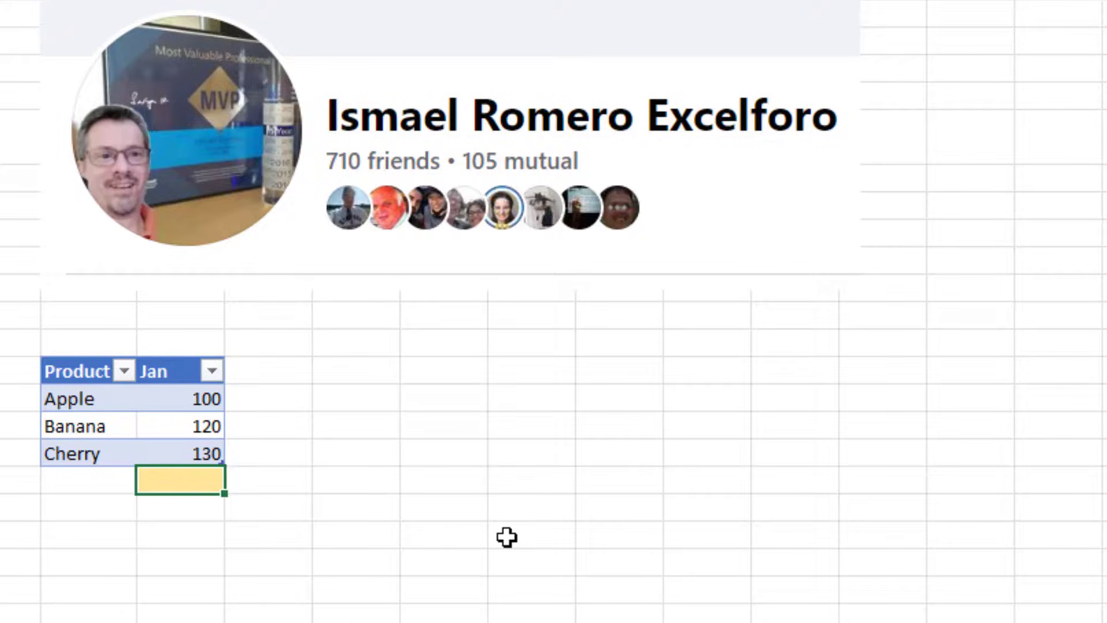
Step: Add a Dale row with Jan 140 to the Product table, then open the File start screen
type("140")
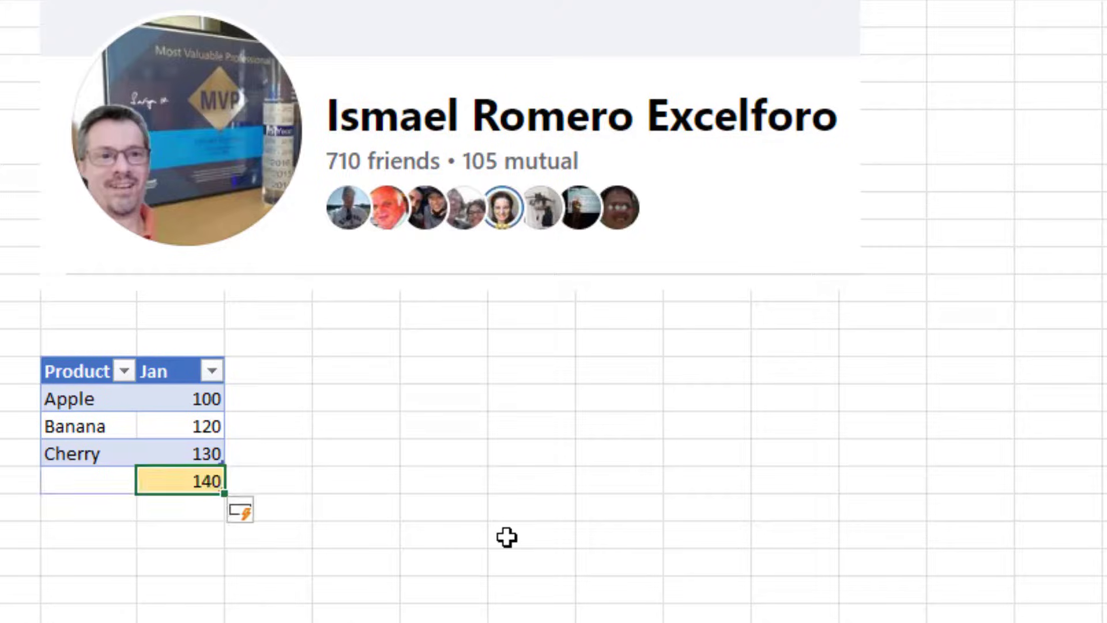
left_click(87, 480)
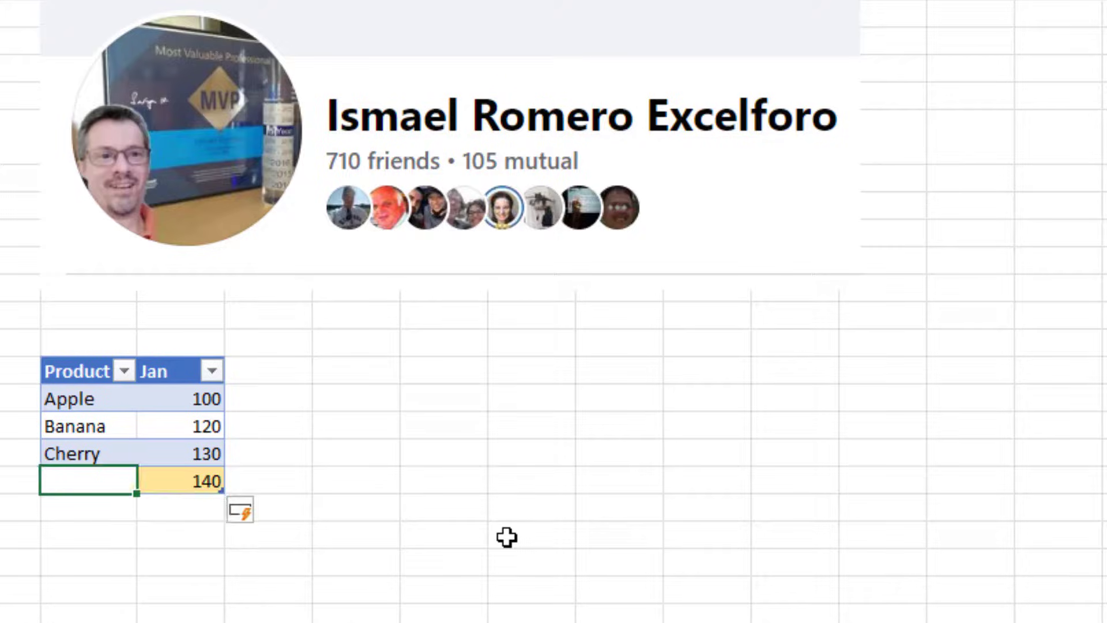
type("Dale")
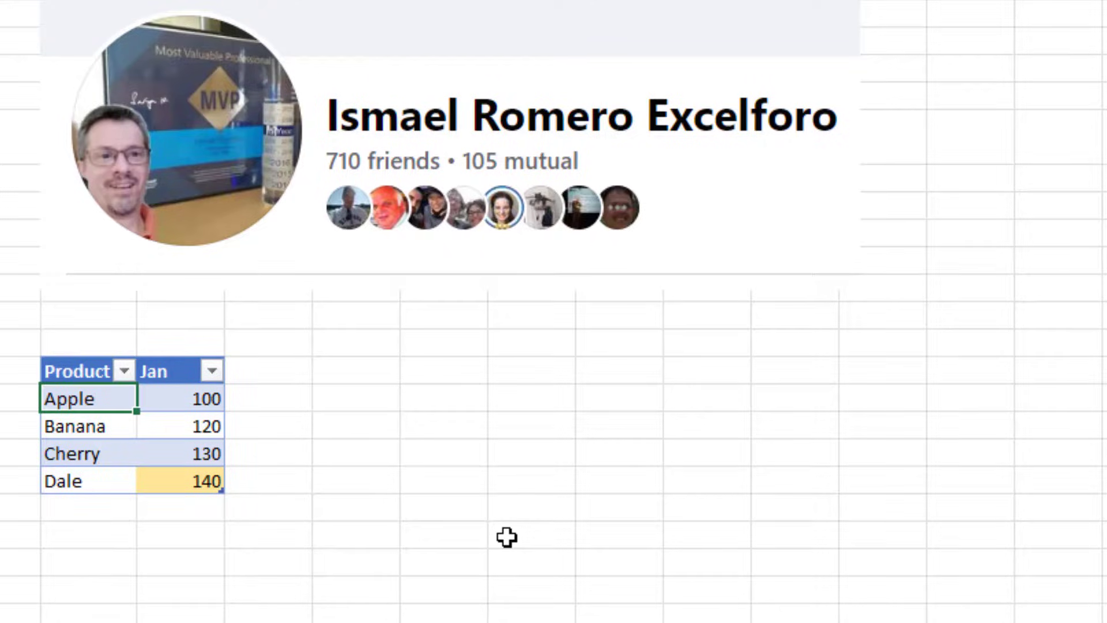
left_click(187, 398)
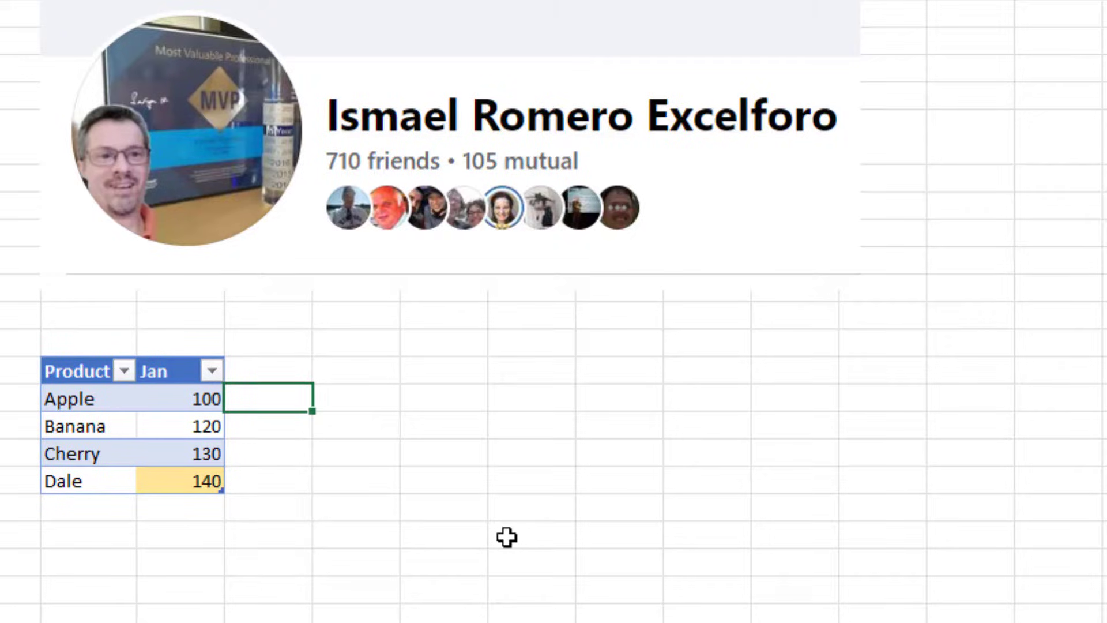
left_click(180, 399)
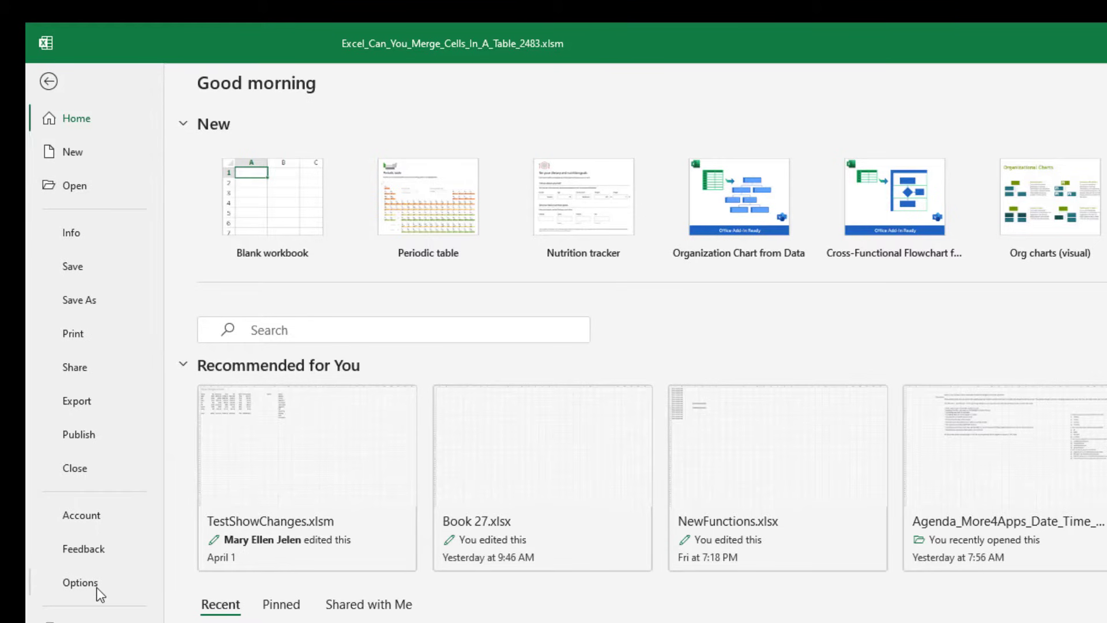
Step: Open the Custom Lists dialog from Excel Options' Advanced settings to review month and East/Central/West lists
left_click(81, 583)
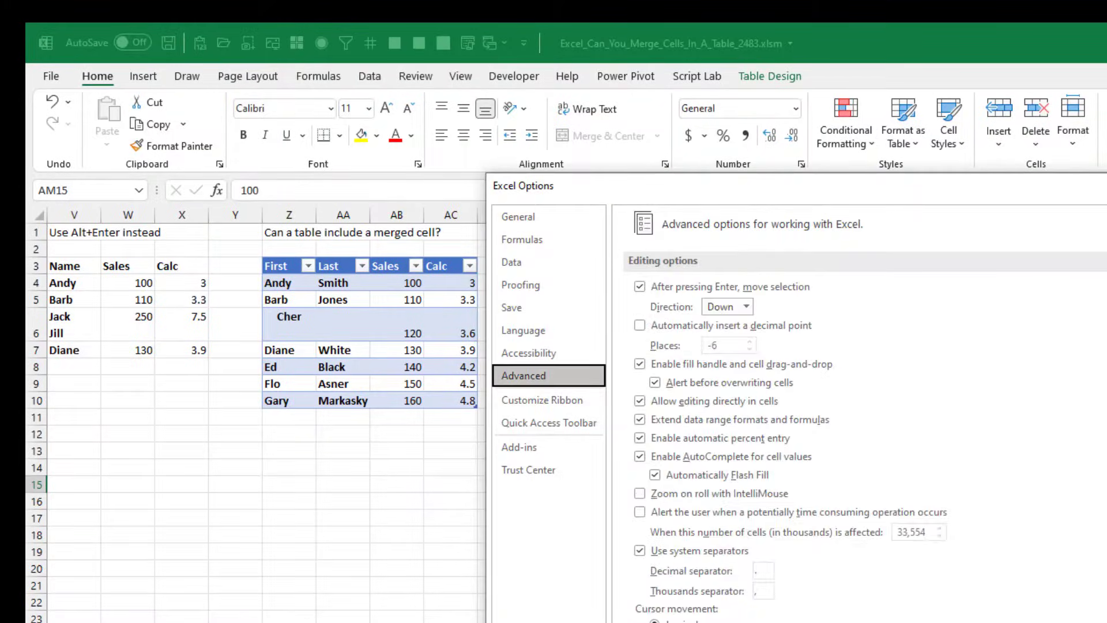
scroll("down", 3)
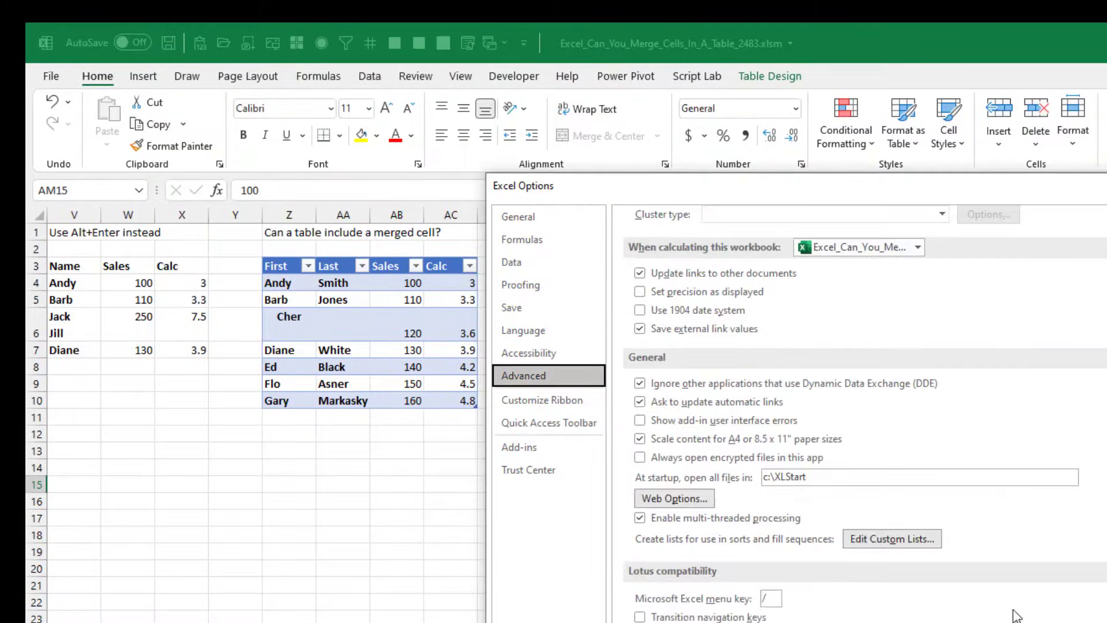
left_click(891, 538)
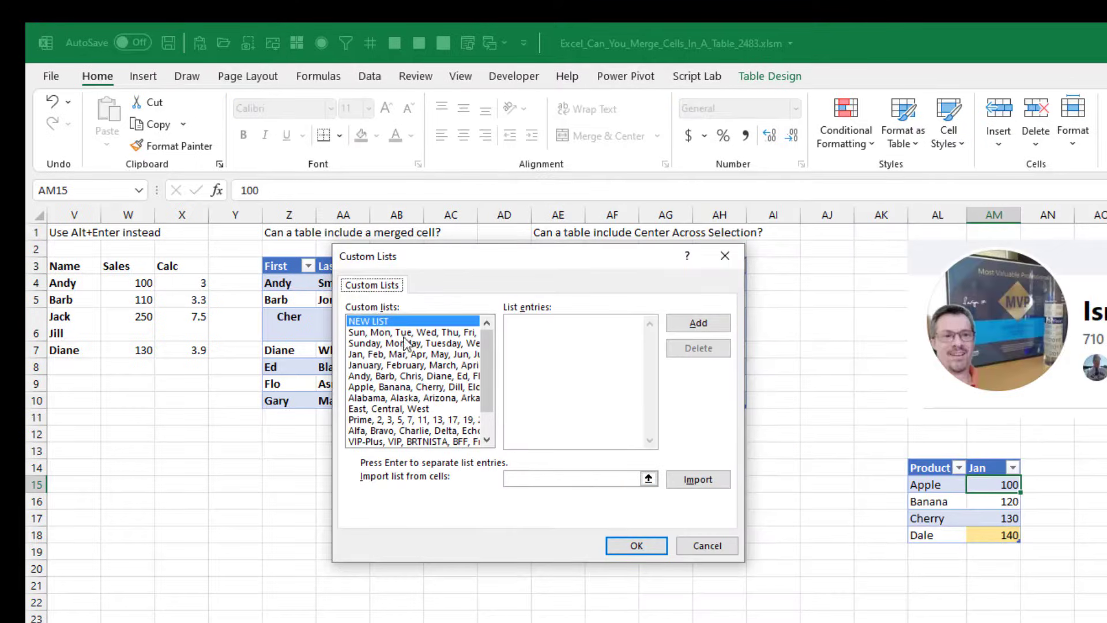
mouse_move(434, 359)
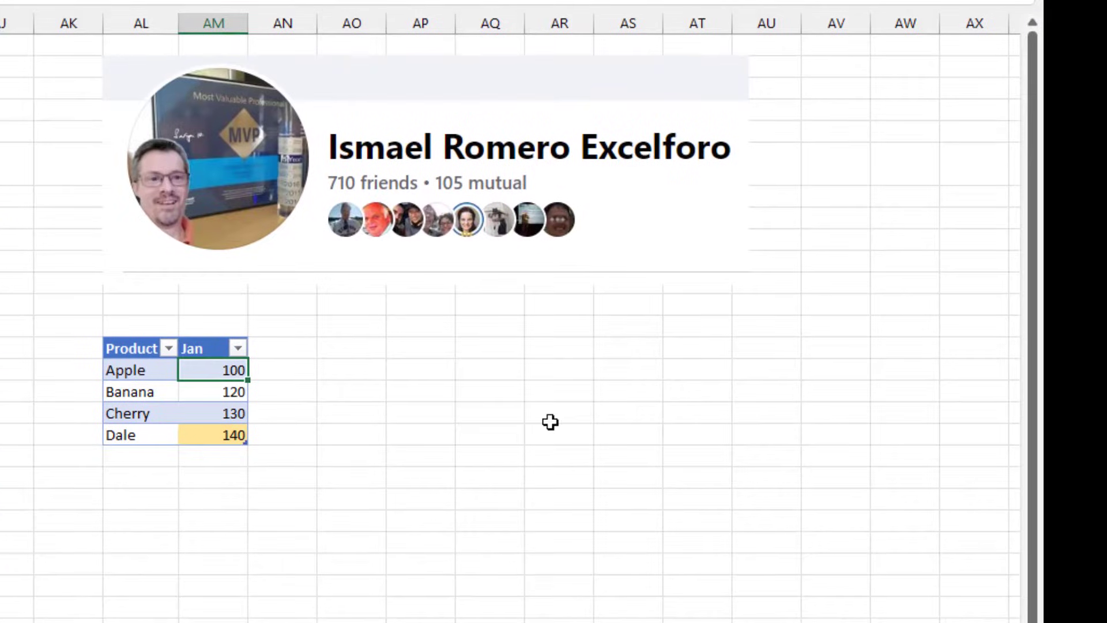
Step: Enter Apple values 110 and 120 in new month columns and add an East header column
key("Right")
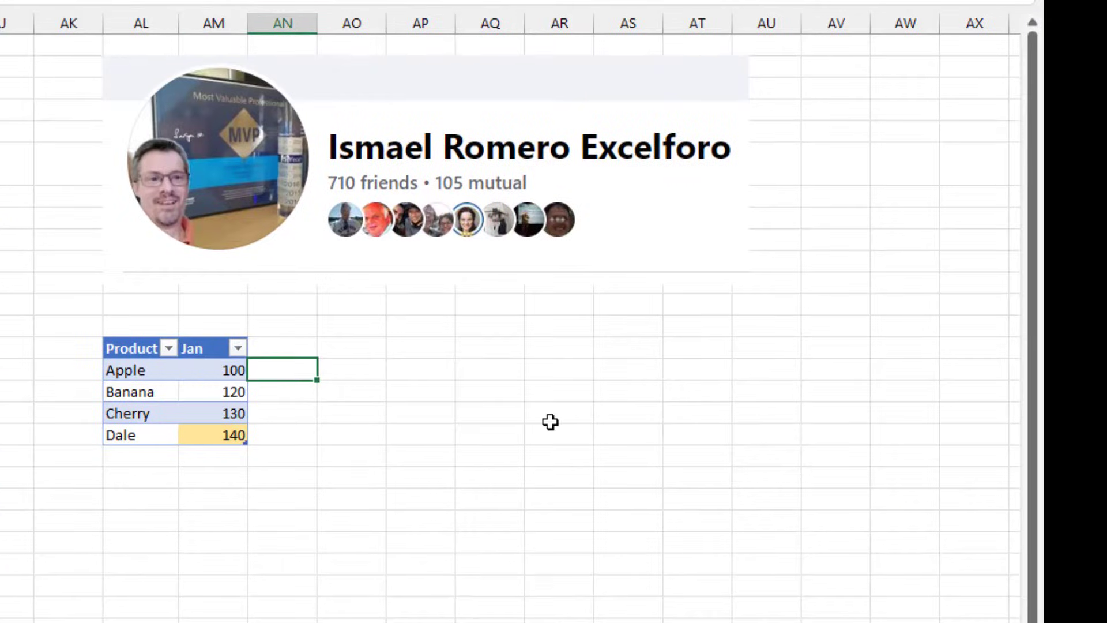
type("110")
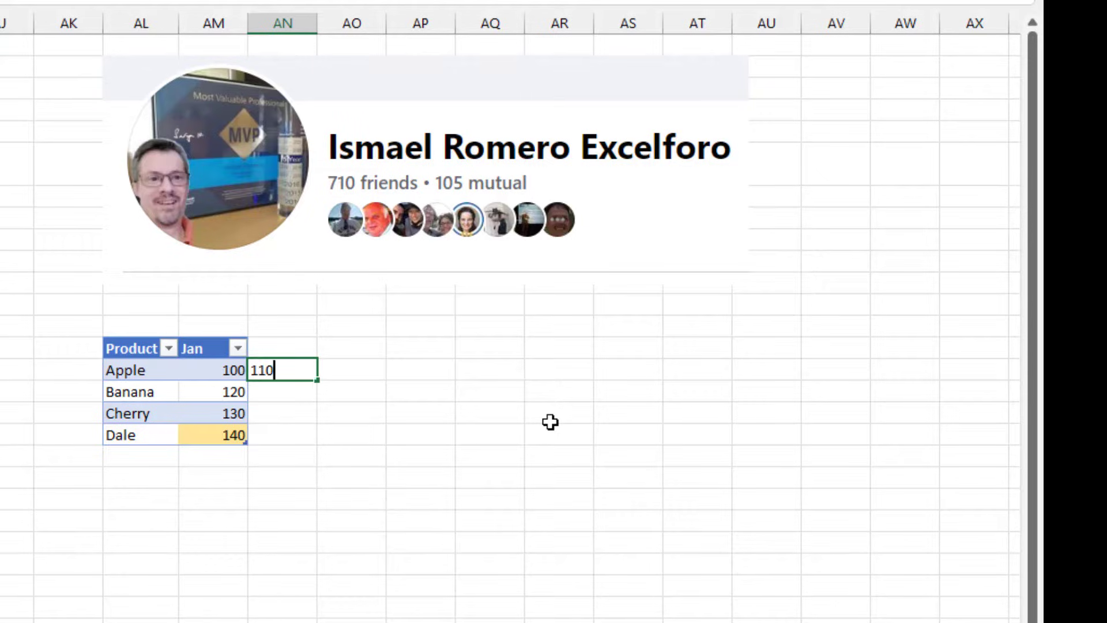
key("Enter")
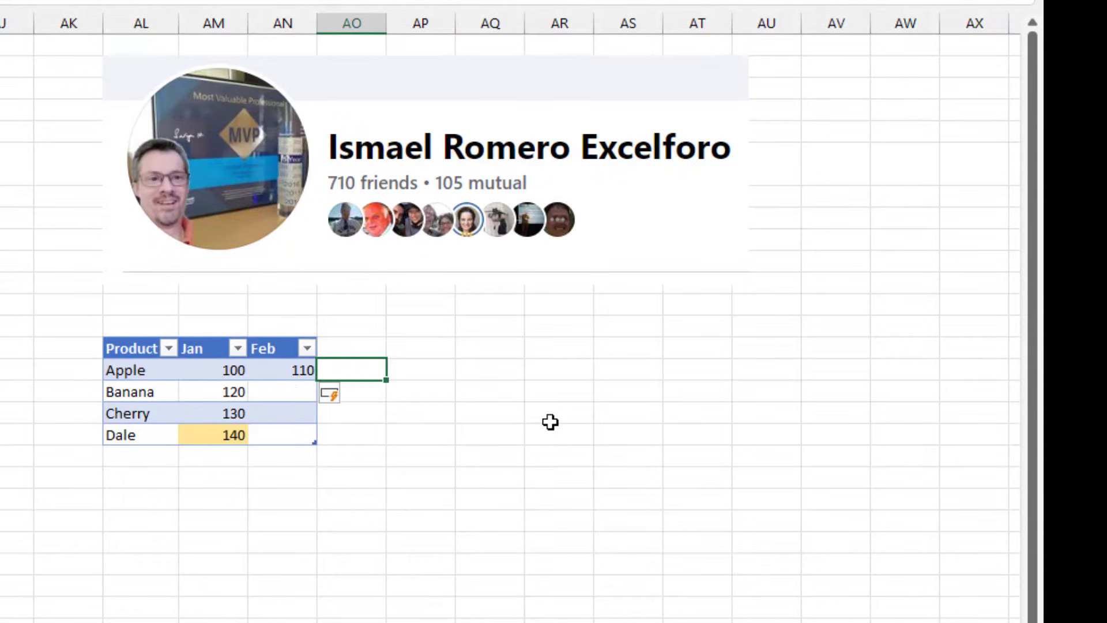
type("120")
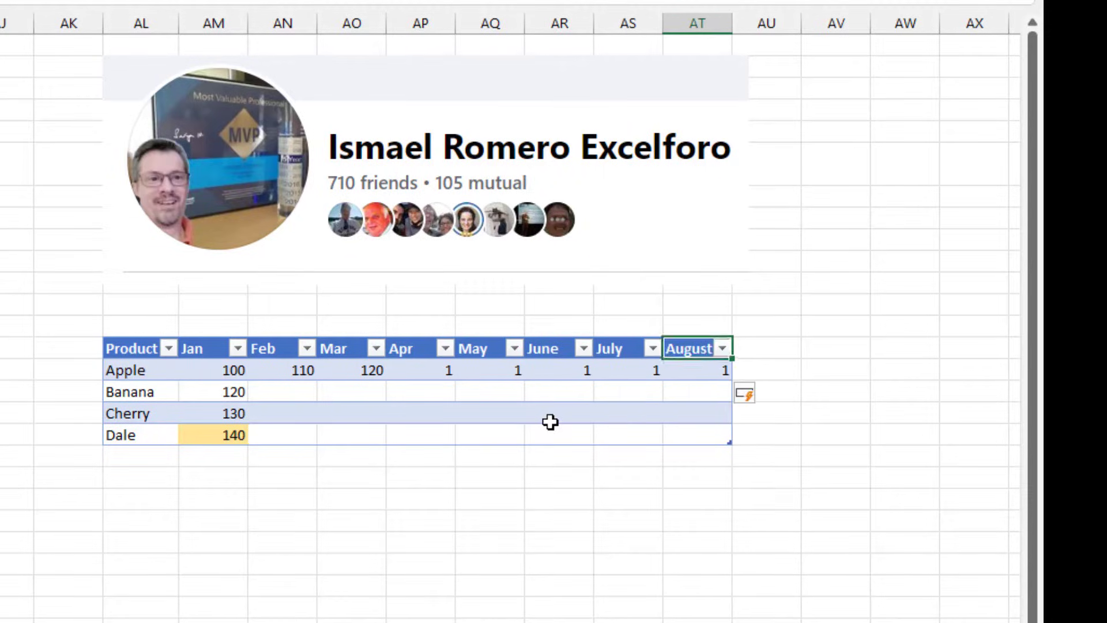
type("East")
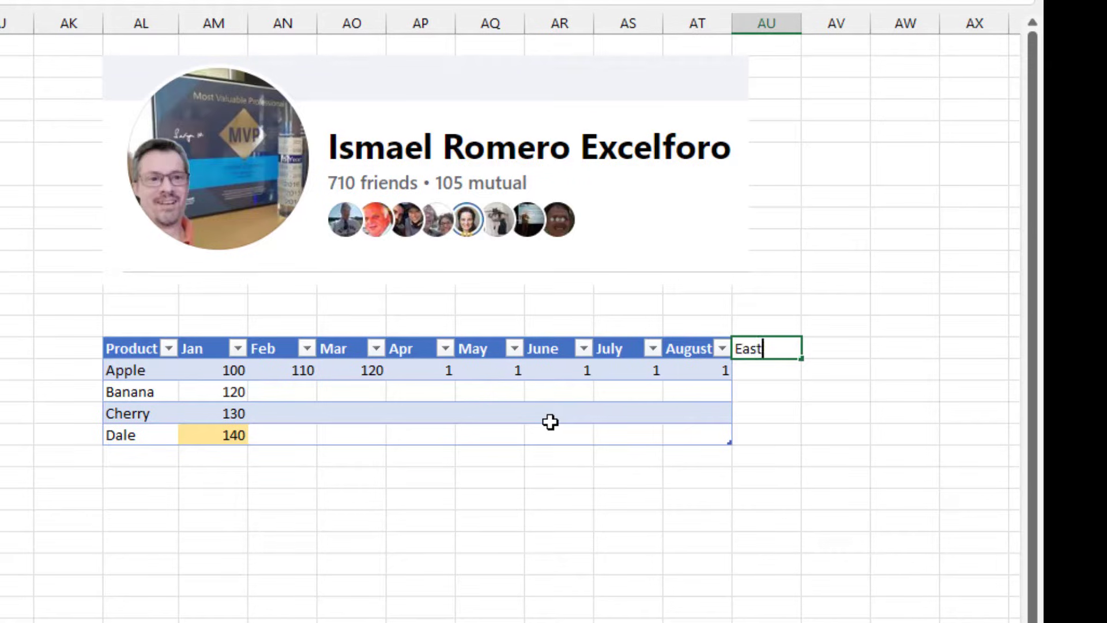
key("enter")
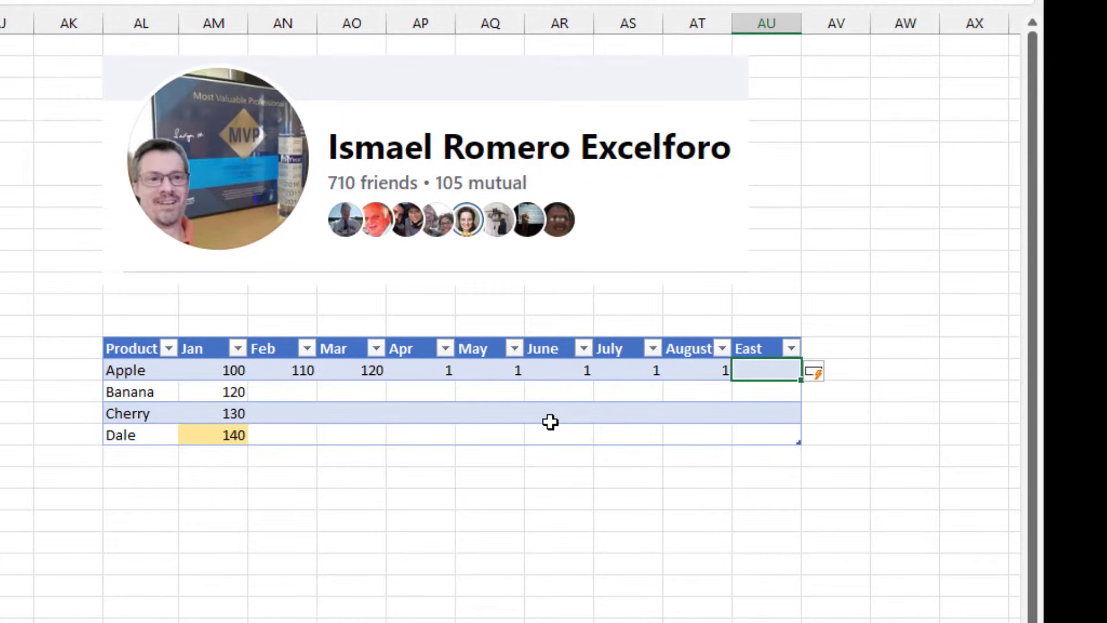